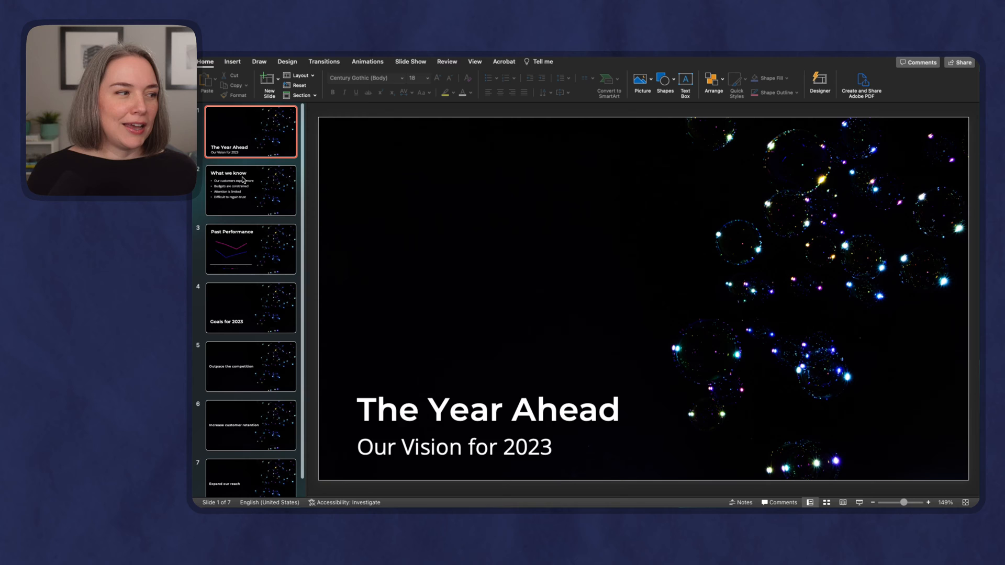
Browse the slides, then insert a Cameo camera feed on The Year Ahead title slide
{"action": "left_click", "coordinate": [250, 189]}
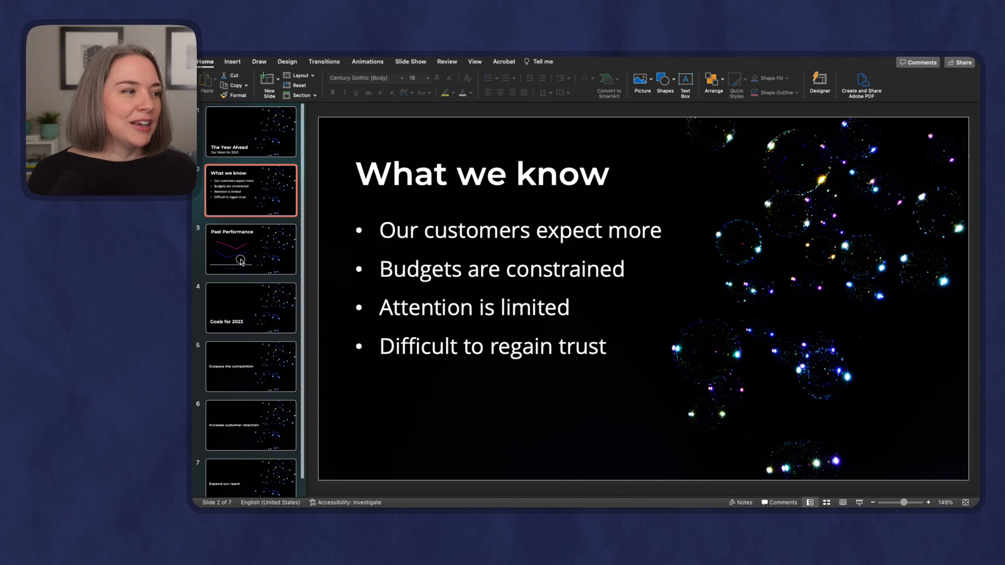
{"action": "left_click", "coordinate": [250, 307]}
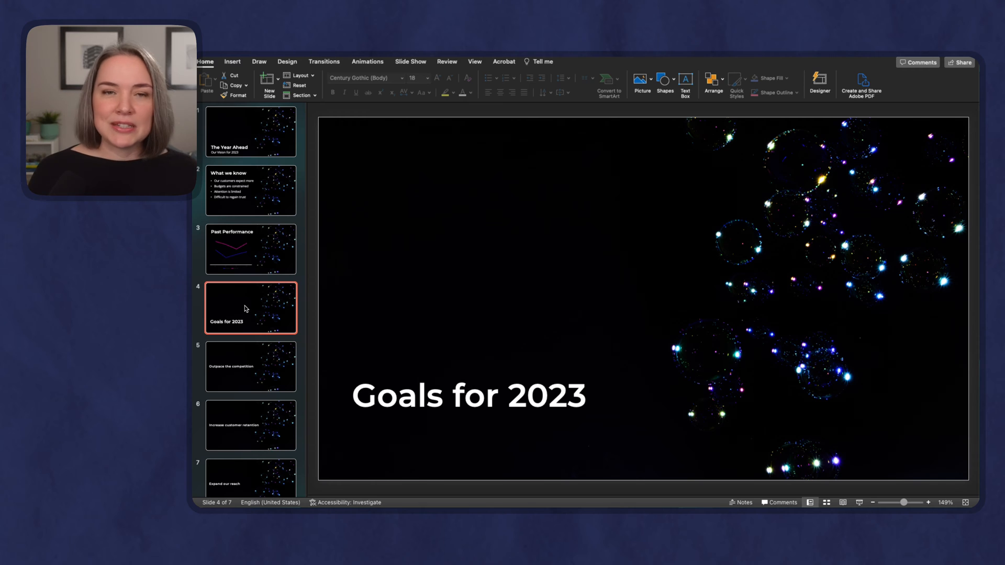
{"action": "left_click", "coordinate": [250, 131]}
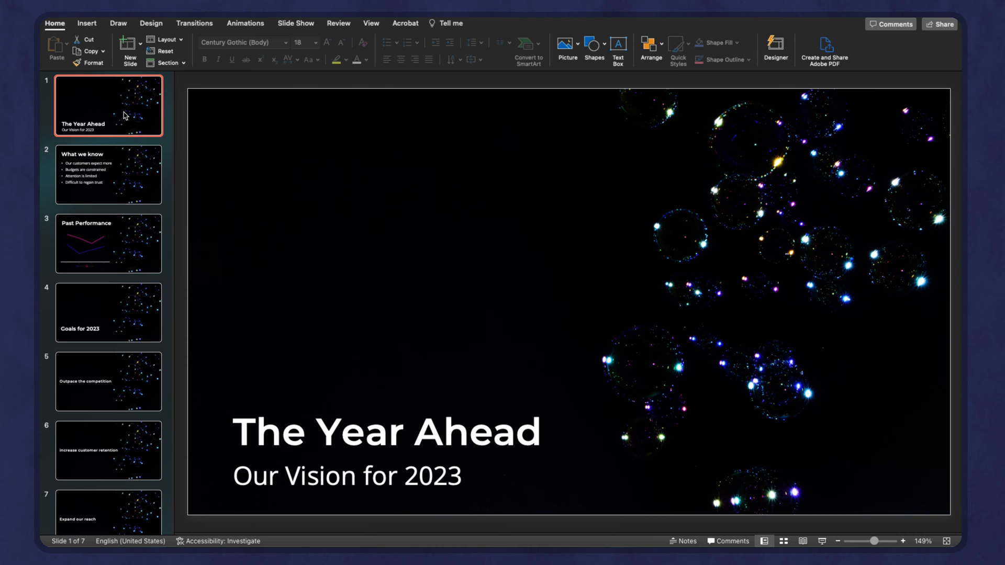
{"action": "mouse_move", "coordinate": [126, 116]}
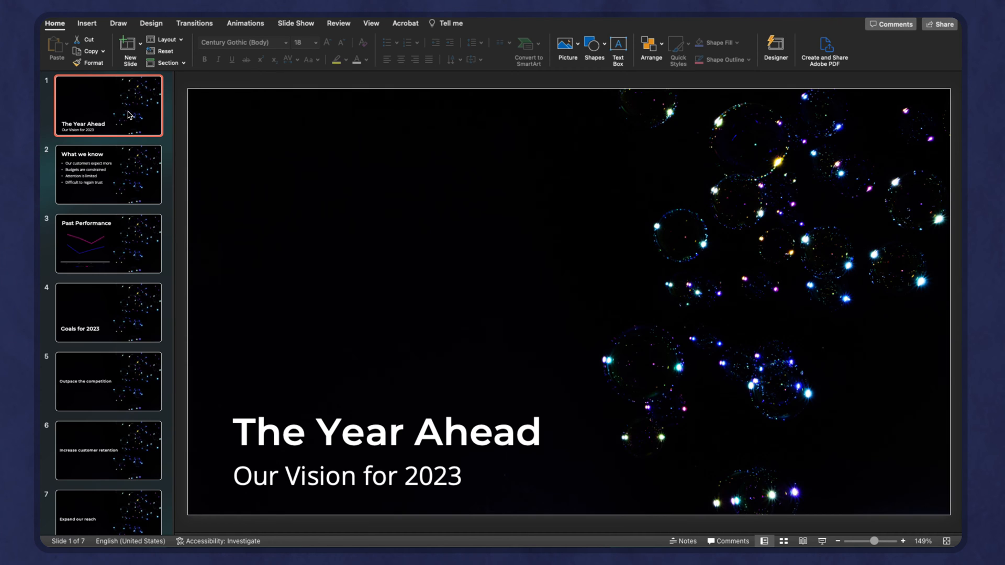
{"action": "left_click", "coordinate": [86, 23]}
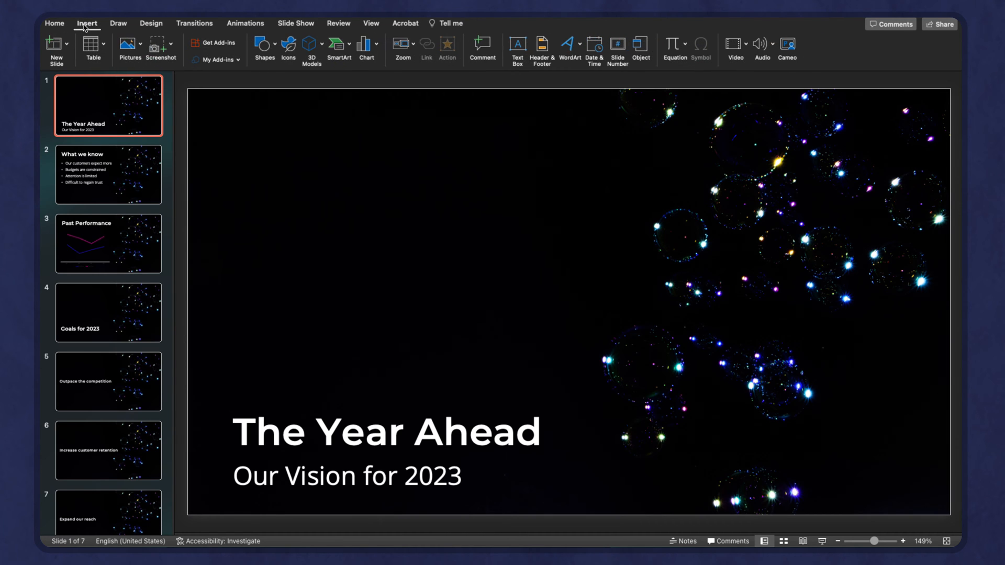
{"action": "mouse_move", "coordinate": [482, 58]}
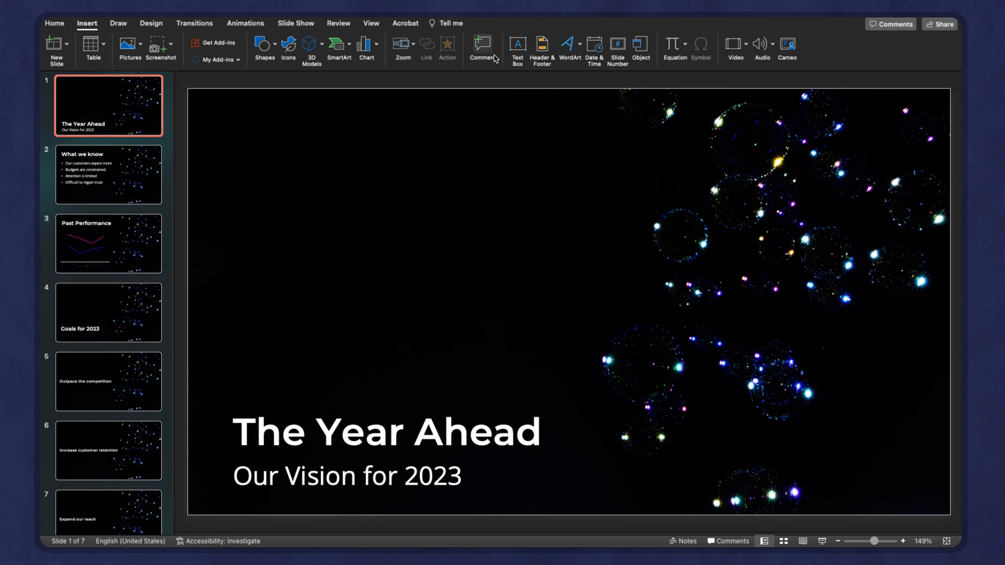
{"action": "mouse_move", "coordinate": [788, 45]}
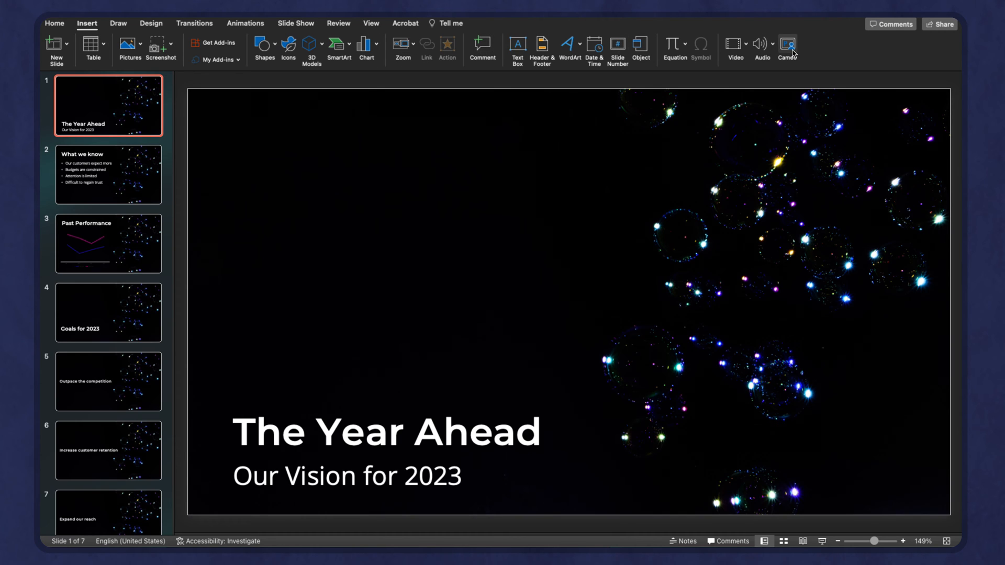
{"action": "mouse_move", "coordinate": [787, 45]}
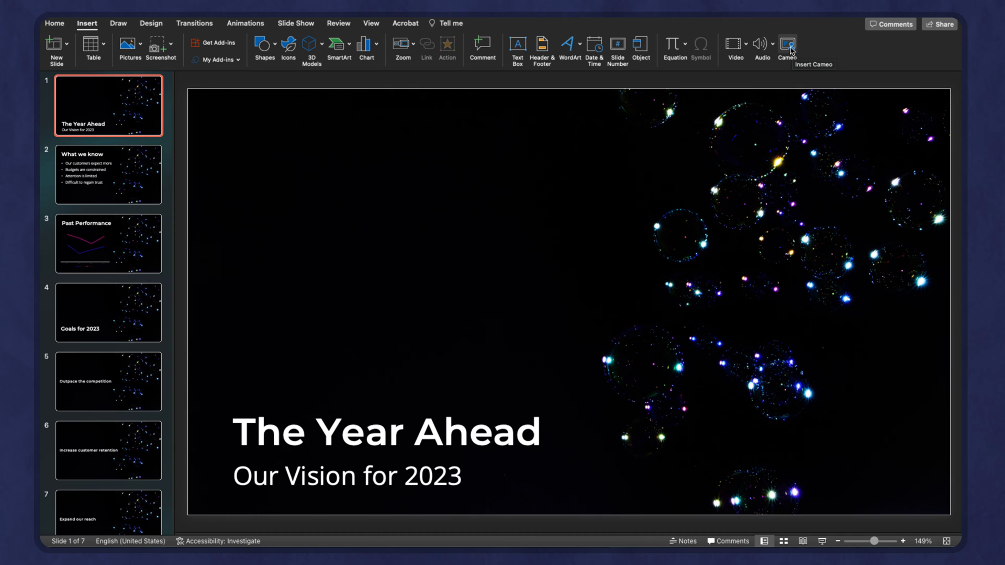
{"action": "left_click", "coordinate": [786, 45]}
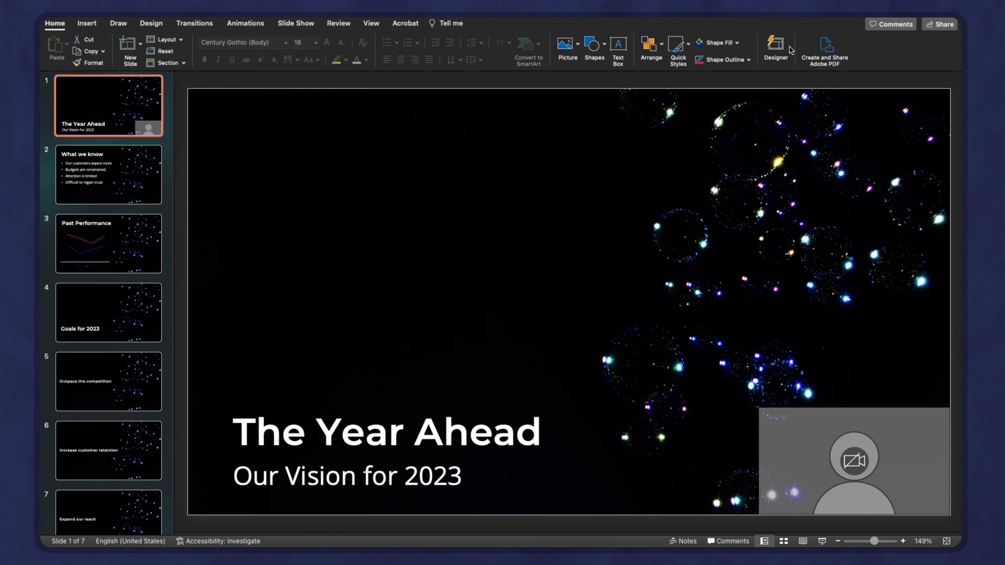
{"action": "mouse_move", "coordinate": [831, 78]}
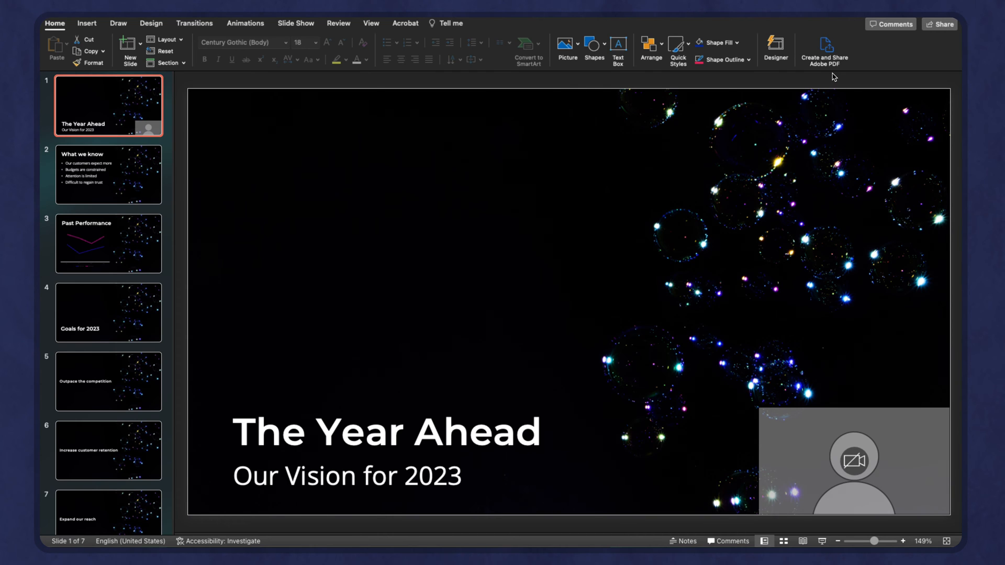
{"action": "mouse_move", "coordinate": [855, 100]}
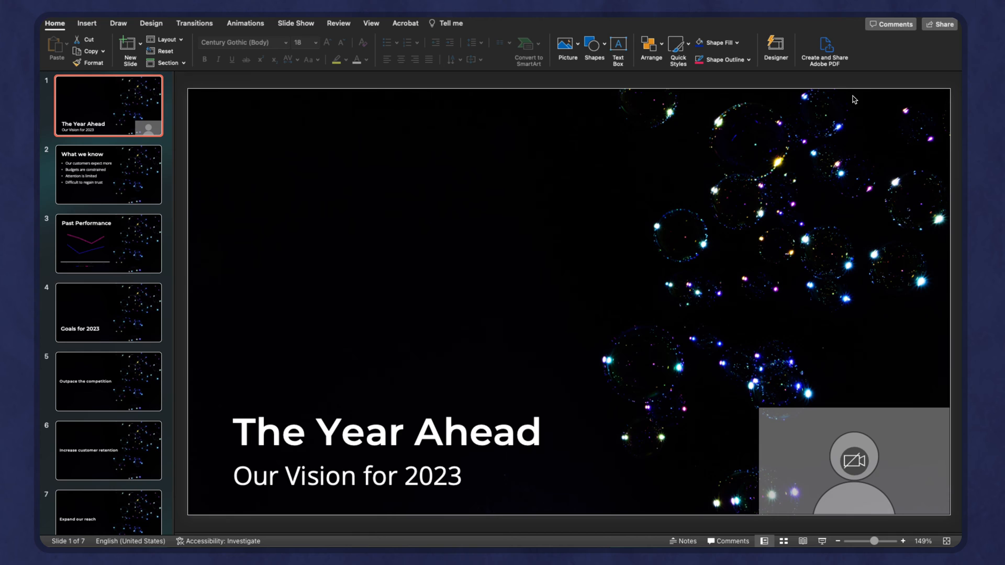
{"action": "mouse_move", "coordinate": [930, 364]}
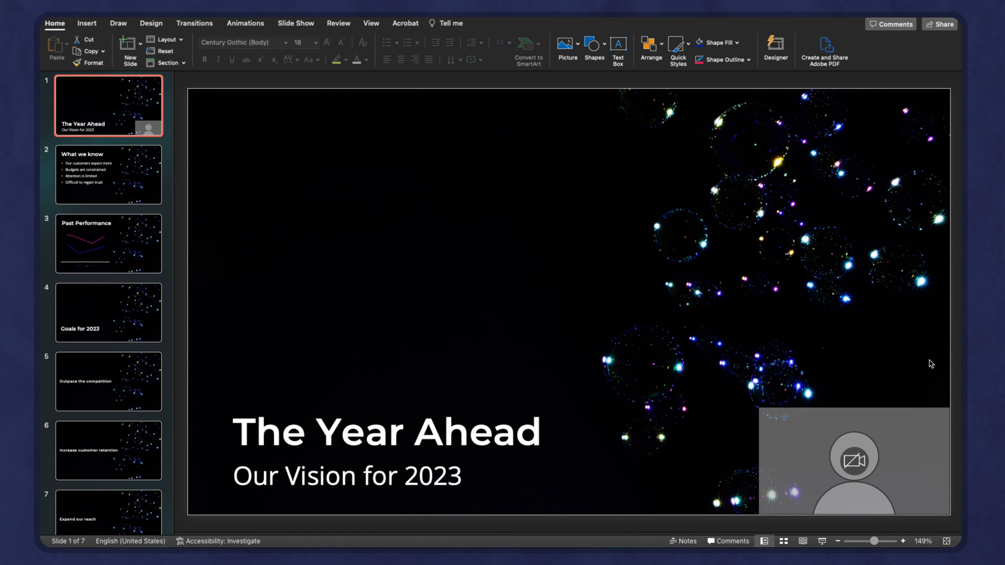
Enlarge the title-slide cameo to about 17 by 9.6 cm and open its camera source list
{"action": "left_click", "coordinate": [854, 462]}
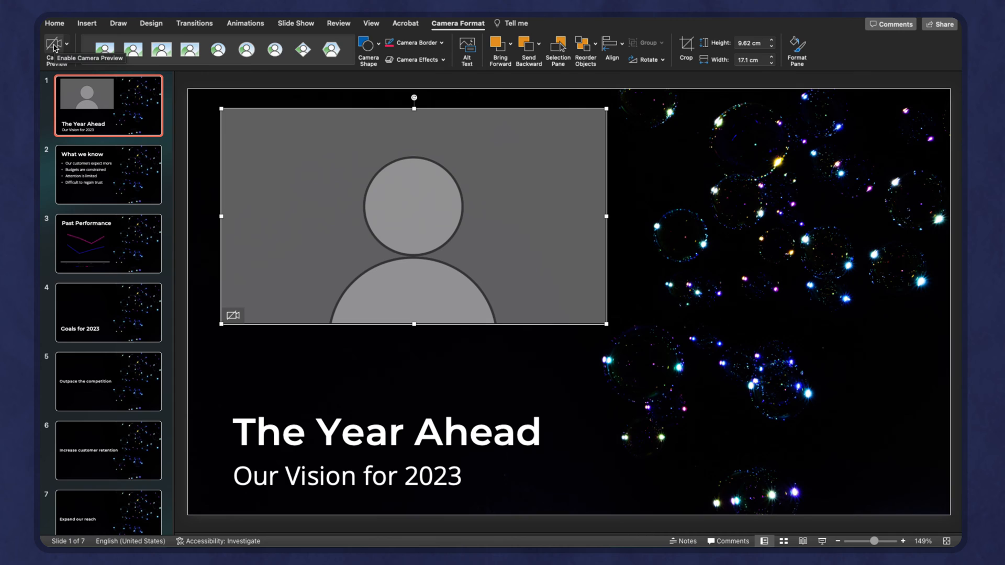
{"action": "left_click", "coordinate": [67, 46]}
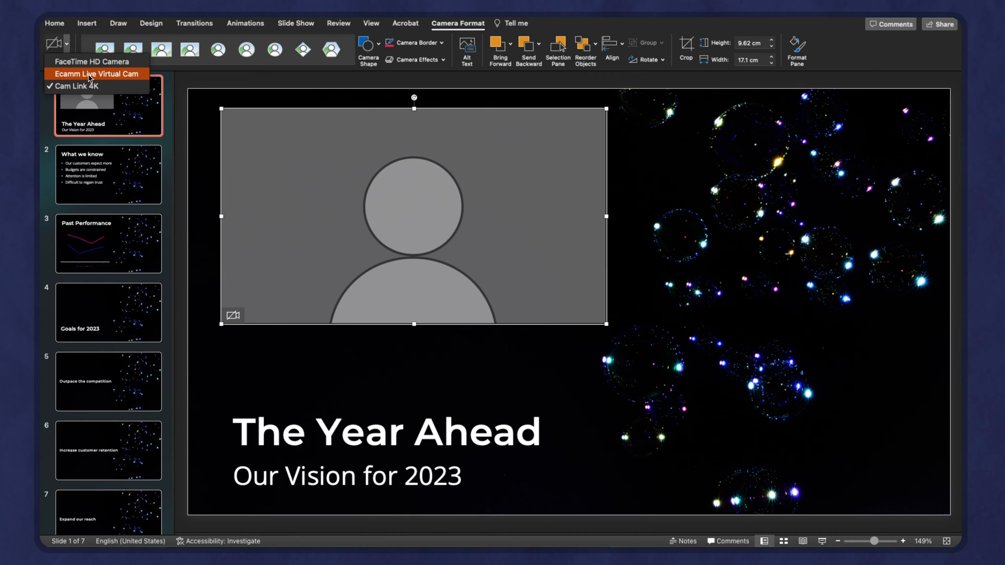
{"action": "mouse_move", "coordinate": [77, 86]}
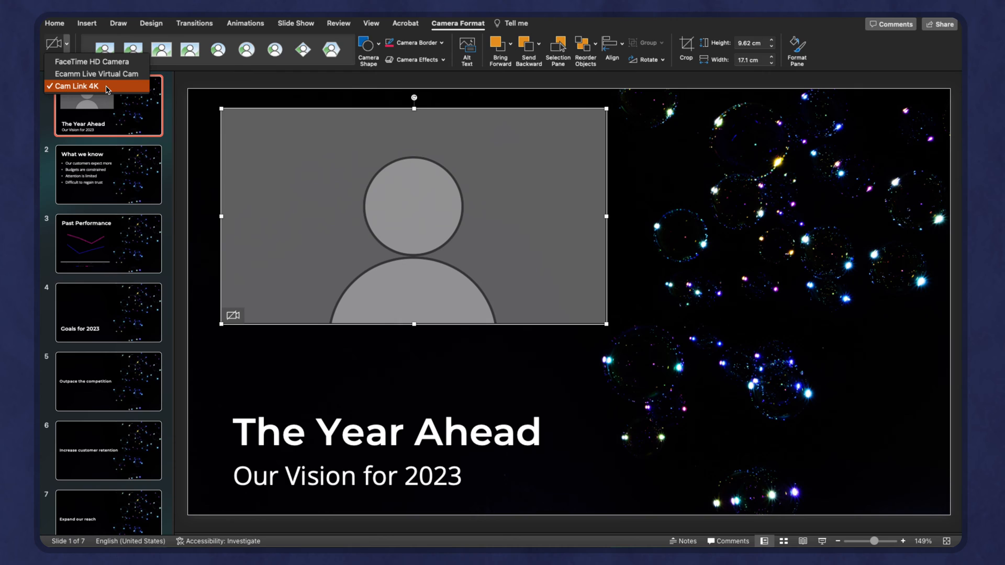
{"action": "mouse_move", "coordinate": [114, 73]}
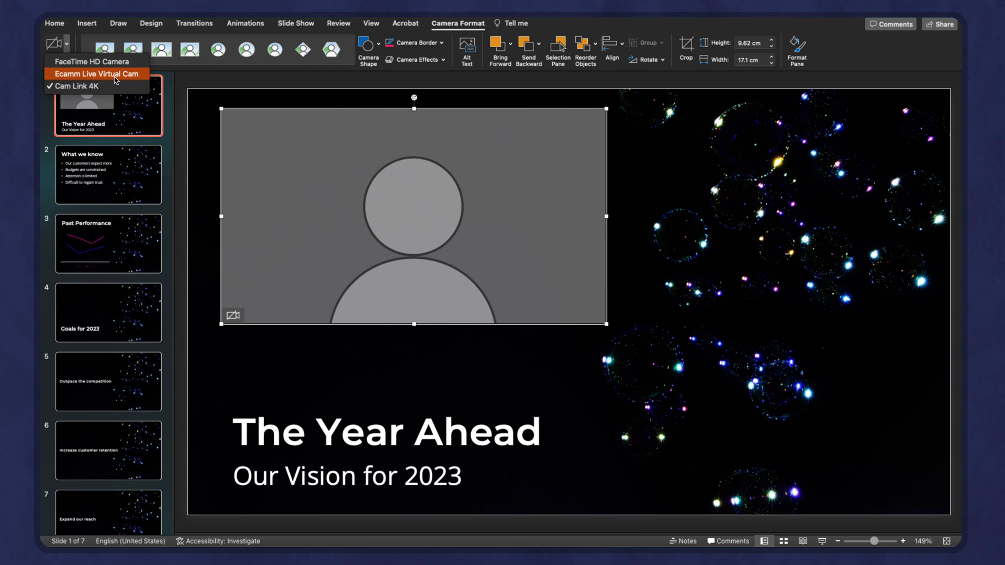
{"action": "mouse_move", "coordinate": [77, 86]}
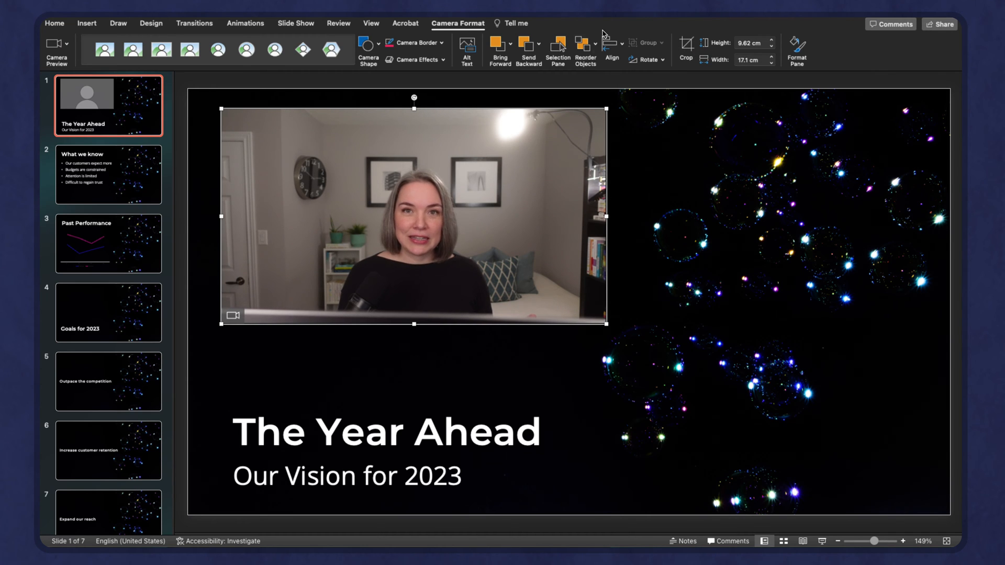
Crop the title-slide cameo inward from its top-left corner and side
{"action": "left_click", "coordinate": [685, 43]}
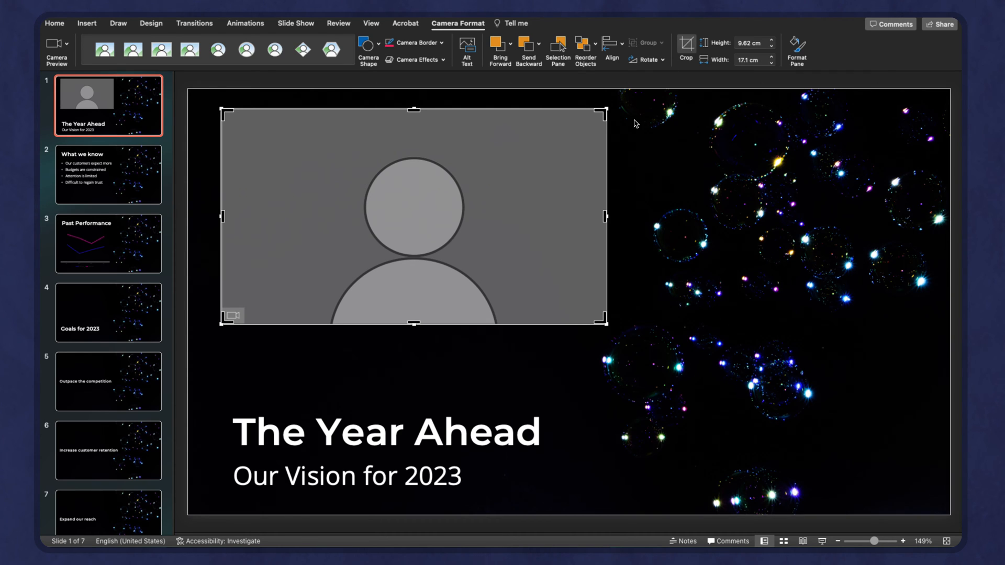
{"action": "mouse_move", "coordinate": [599, 112]}
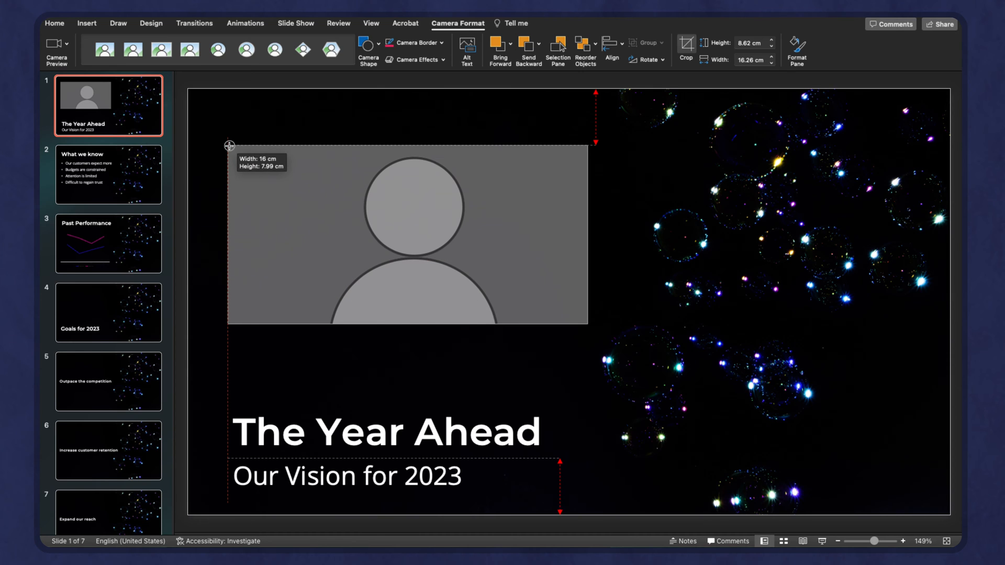
{"action": "left_click_drag", "start_coordinate": [229, 145], "coordinate": [242, 149]}
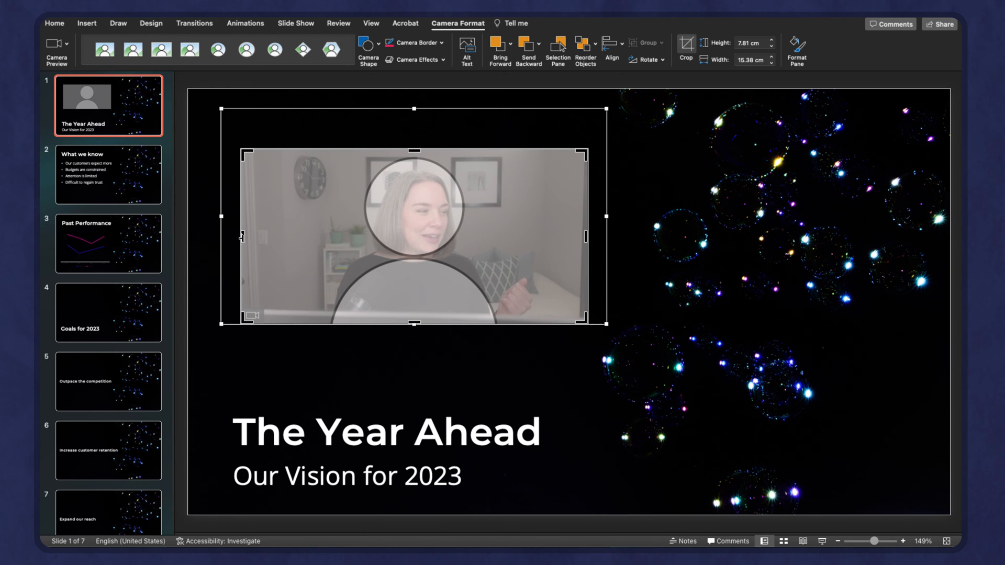
{"action": "left_click_drag", "start_coordinate": [243, 236], "coordinate": [262, 236]}
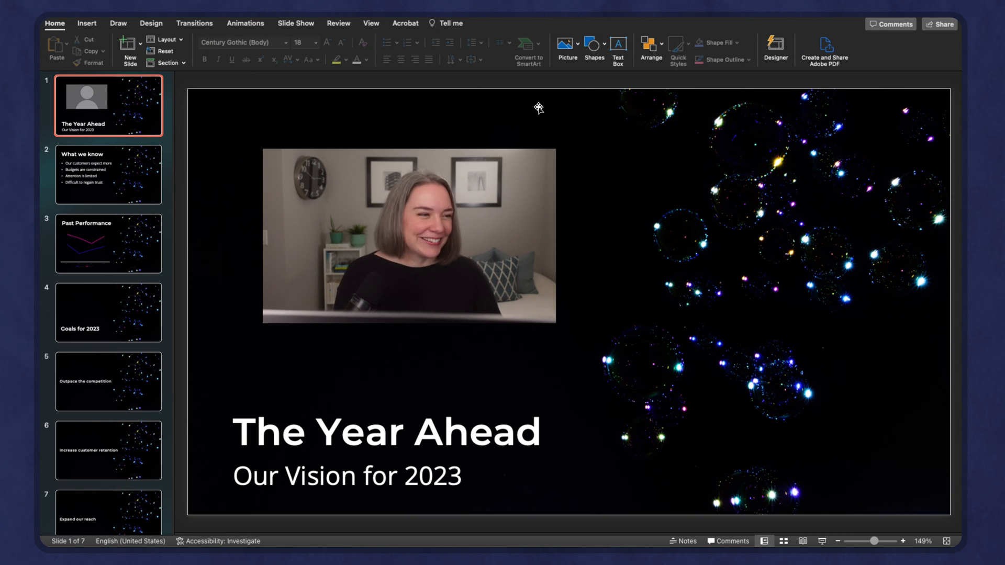
Reselect the roughly 13 by 7.8 cm cameo and enter Crop mode again
{"action": "left_click", "coordinate": [409, 234]}
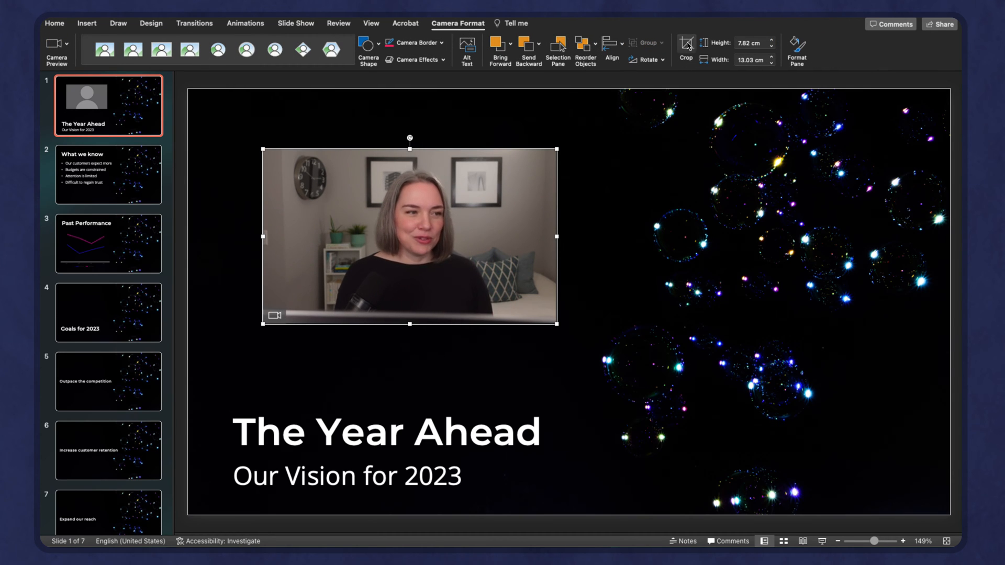
{"action": "left_click", "coordinate": [685, 46]}
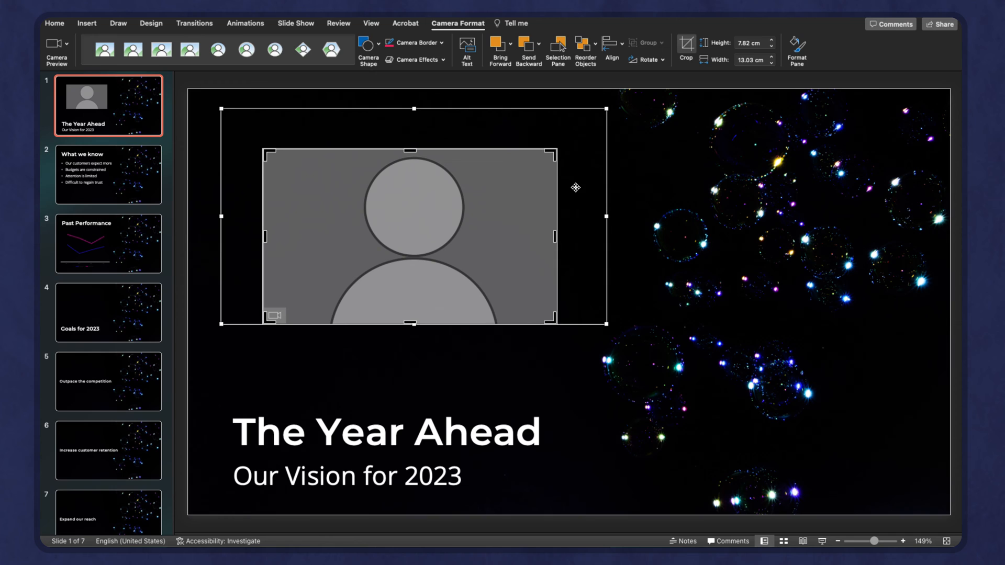
{"action": "mouse_move", "coordinate": [412, 324]}
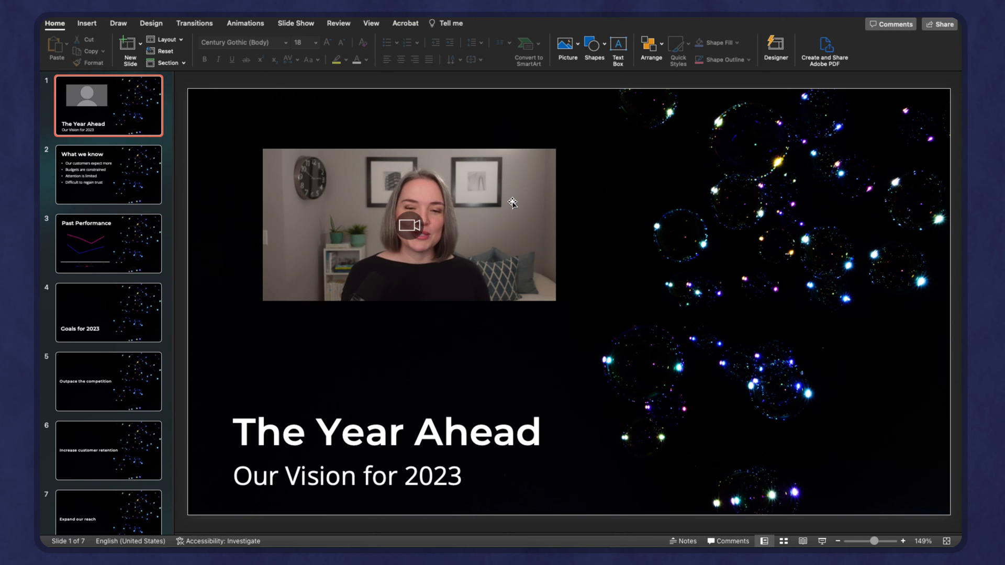
{"action": "mouse_move", "coordinate": [508, 199]}
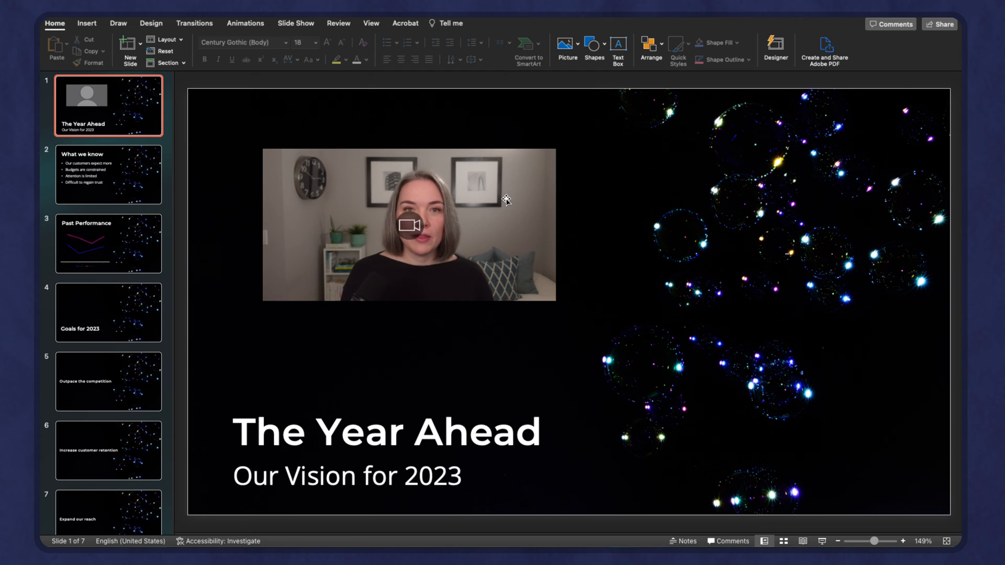
Try hexagon and diamond camera shapes on the cameo, then settle on a circle
{"action": "left_click", "coordinate": [409, 225]}
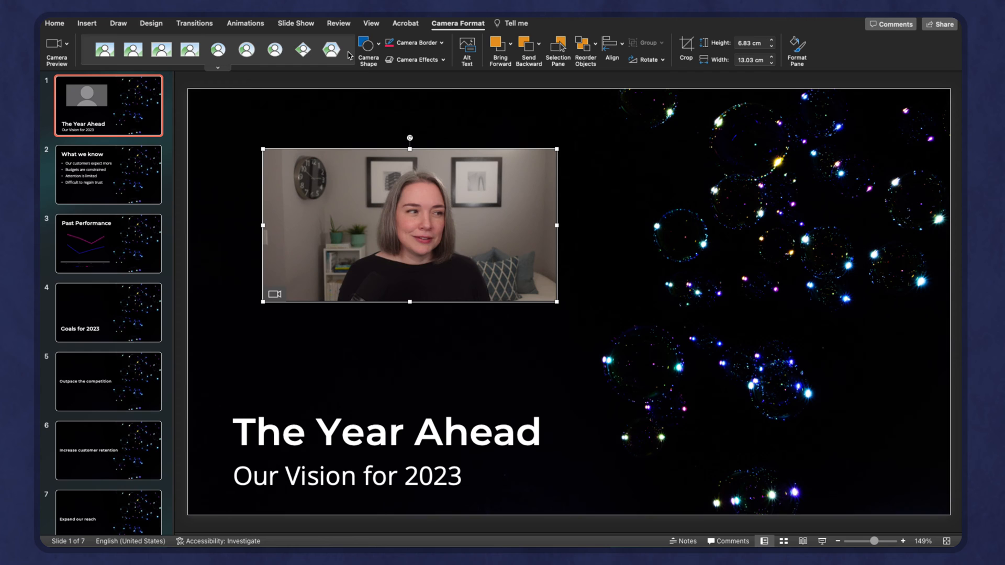
{"action": "left_click", "coordinate": [331, 49]}
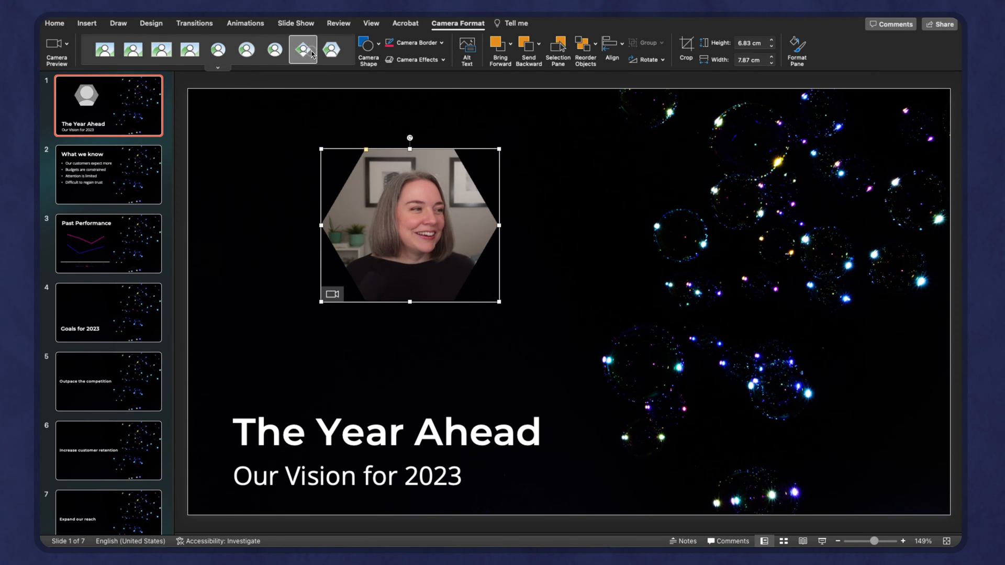
{"action": "left_click", "coordinate": [246, 49]}
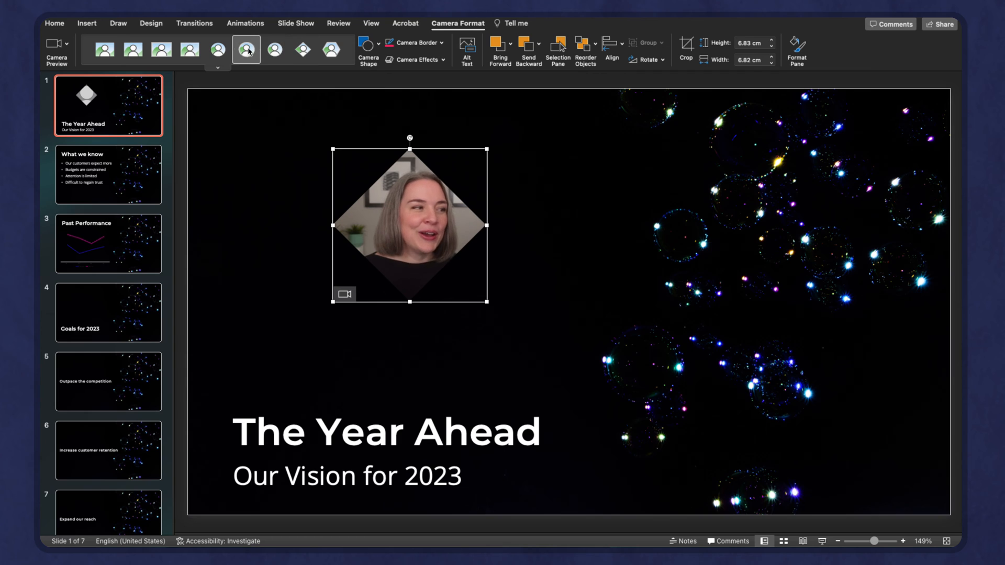
{"action": "left_click", "coordinate": [217, 49]}
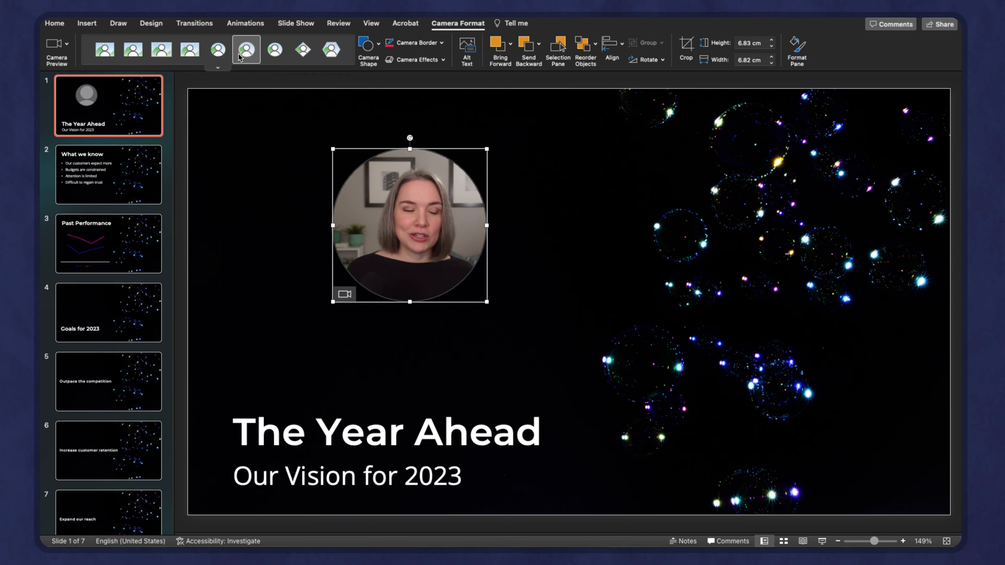
{"action": "mouse_move", "coordinate": [274, 49]}
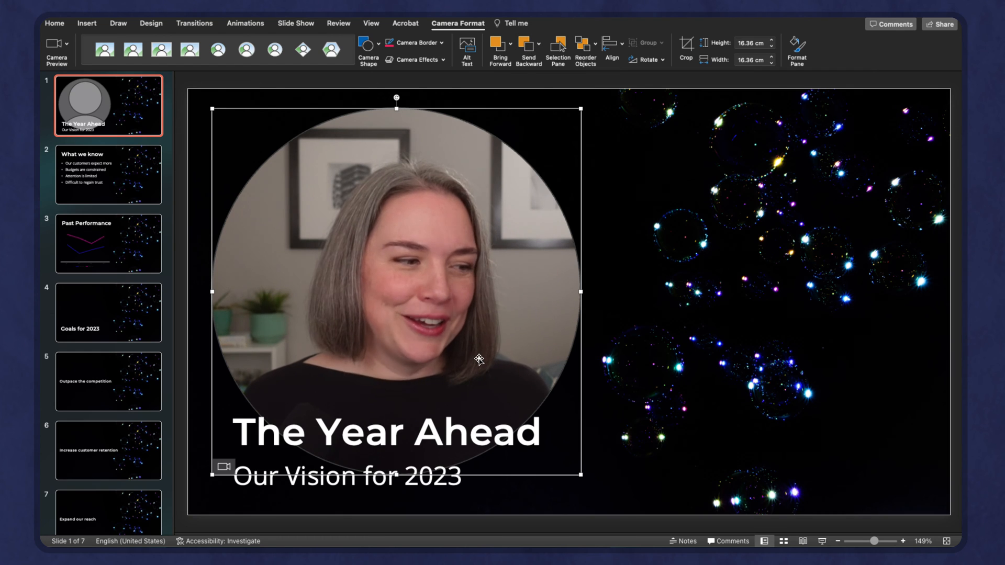
{"action": "mouse_move", "coordinate": [669, 123]}
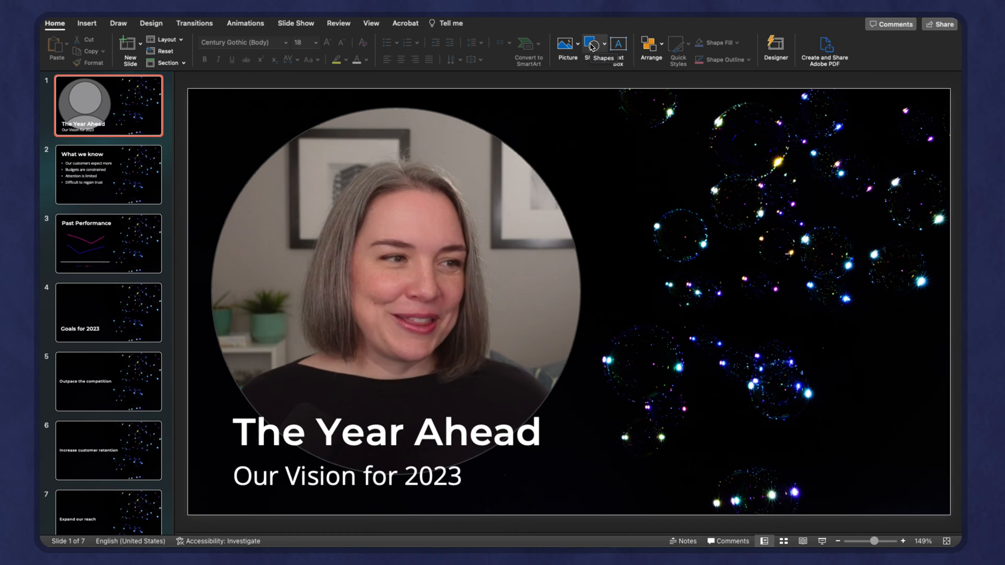
Draw a pink rectangle banner behind the title text, then view the What we know slide
{"action": "left_click", "coordinate": [591, 44]}
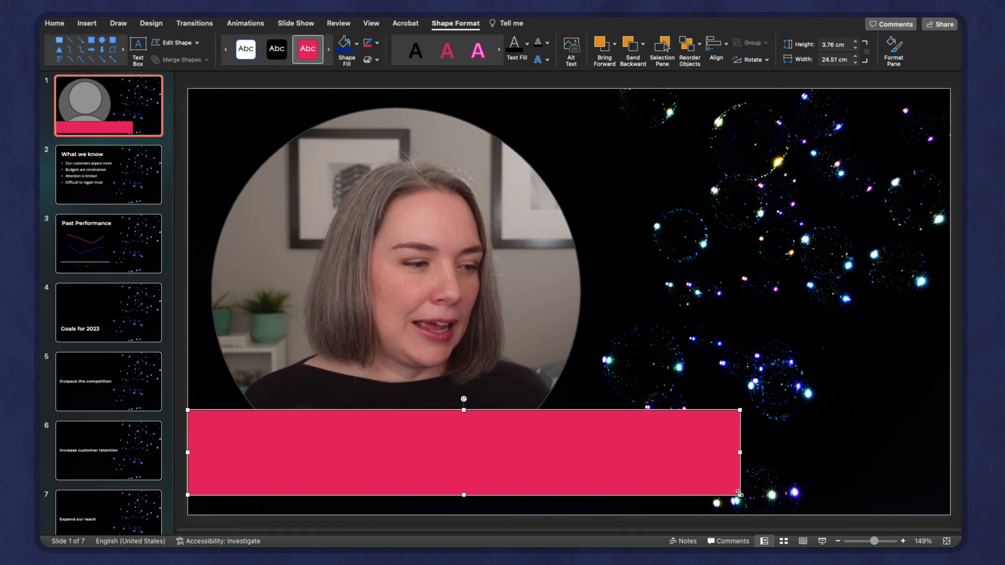
{"action": "mouse_move", "coordinate": [605, 120]}
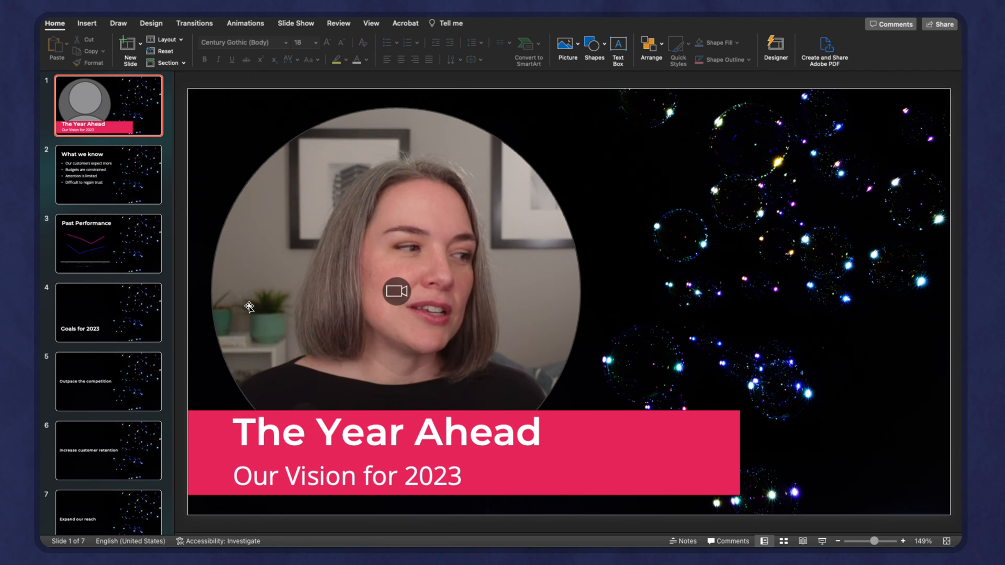
{"action": "left_click", "coordinate": [108, 175]}
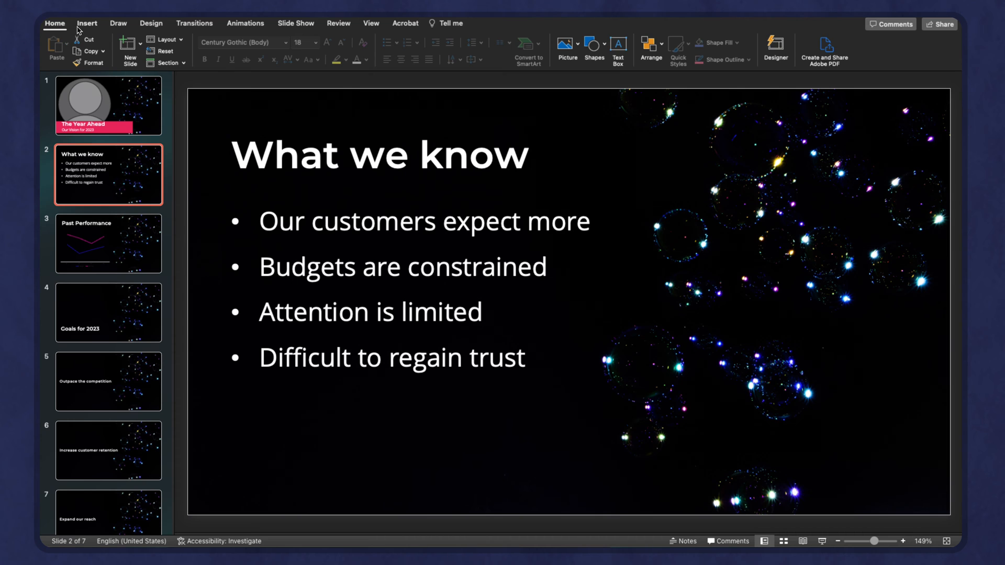
{"action": "left_click", "coordinate": [86, 23]}
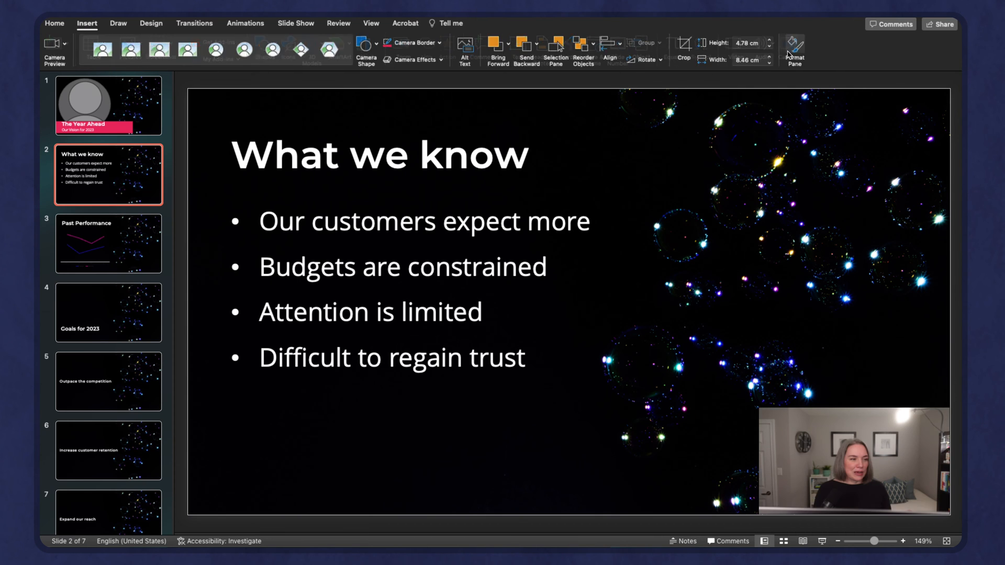
{"action": "left_click", "coordinate": [54, 23]}
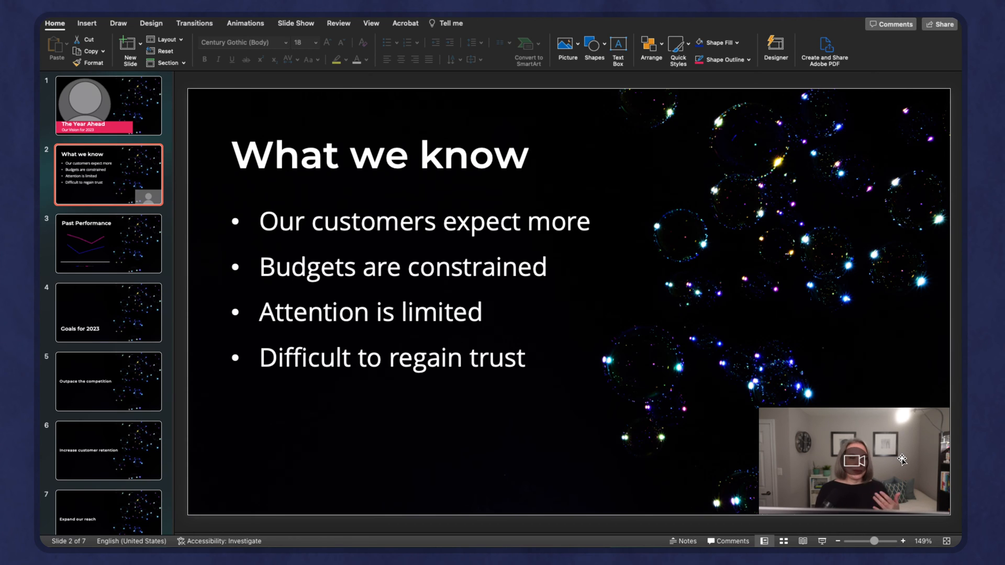
{"action": "left_click", "coordinate": [853, 458]}
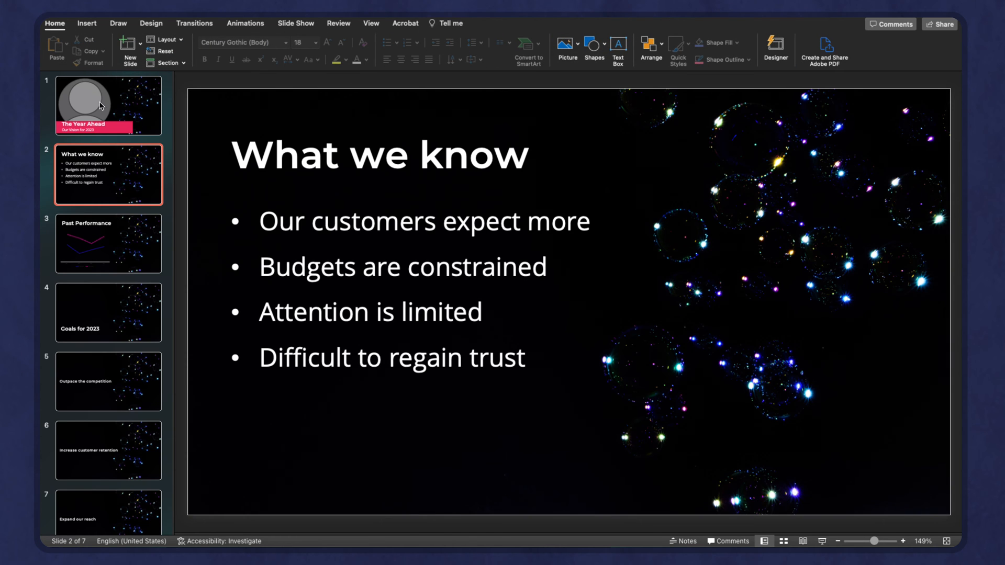
{"action": "left_click", "coordinate": [108, 106]}
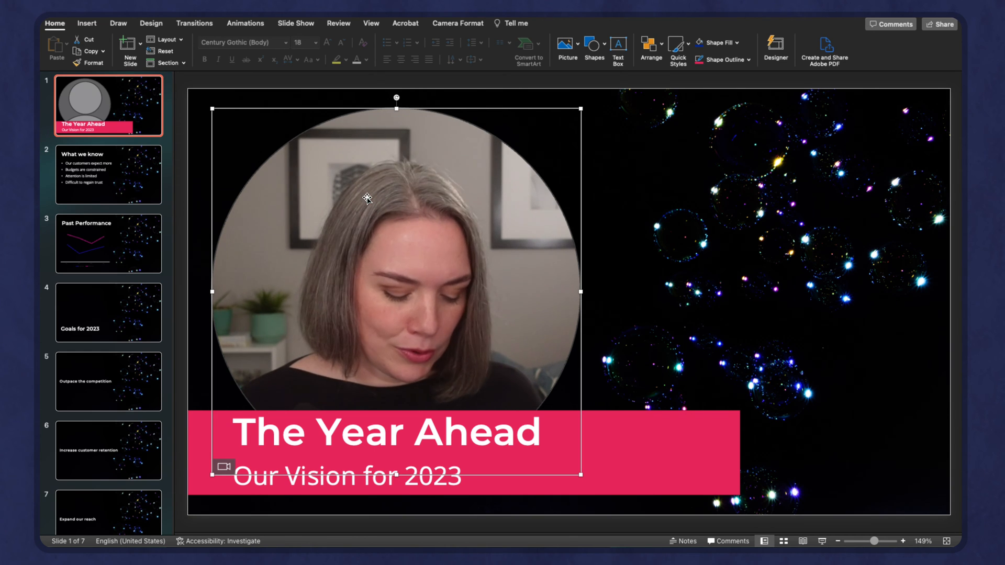
Copy the circular cameo onto What we know at about 7 cm, then return to slide 1
{"action": "left_click", "coordinate": [108, 174]}
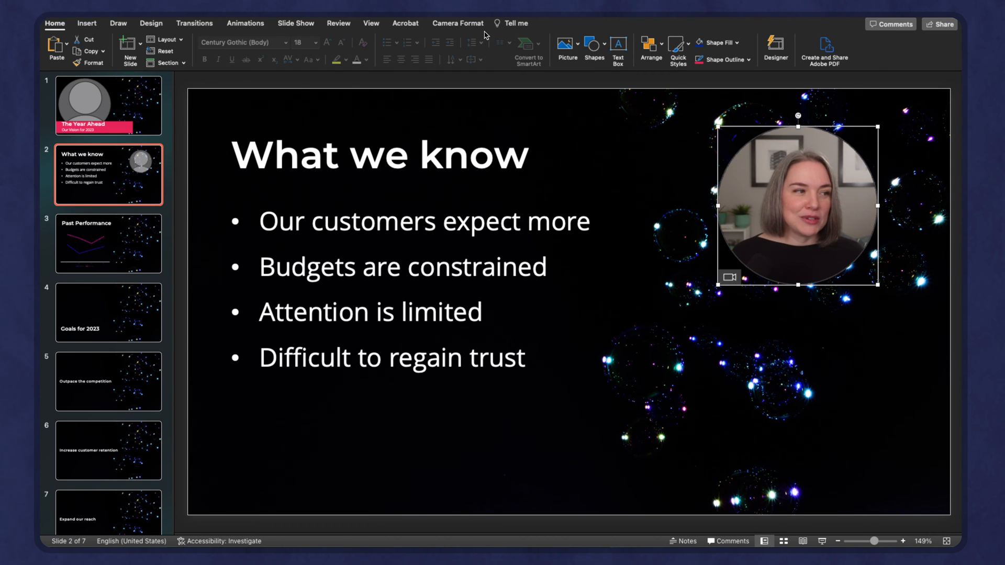
{"action": "left_click", "coordinate": [458, 23]}
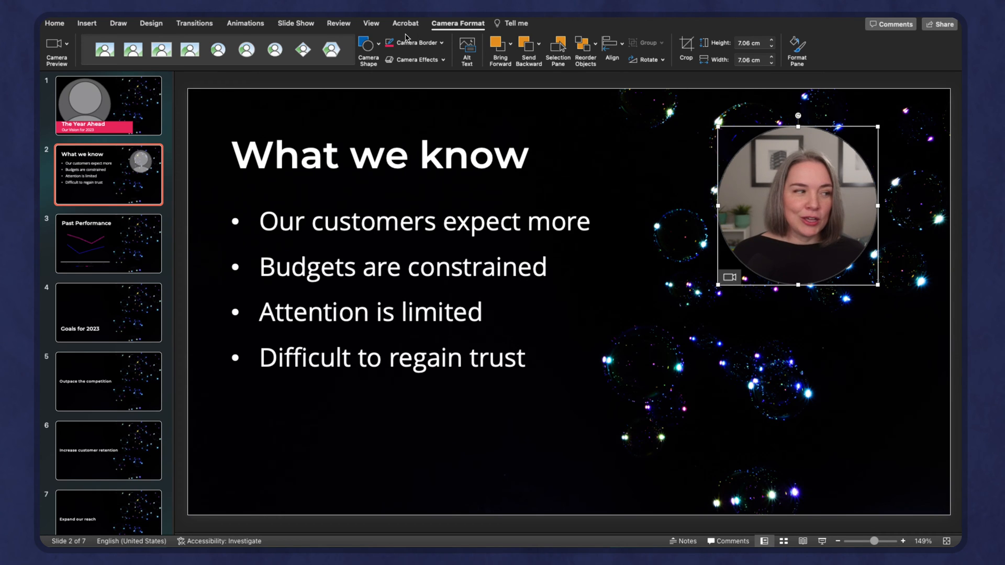
{"action": "mouse_move", "coordinate": [243, 110]}
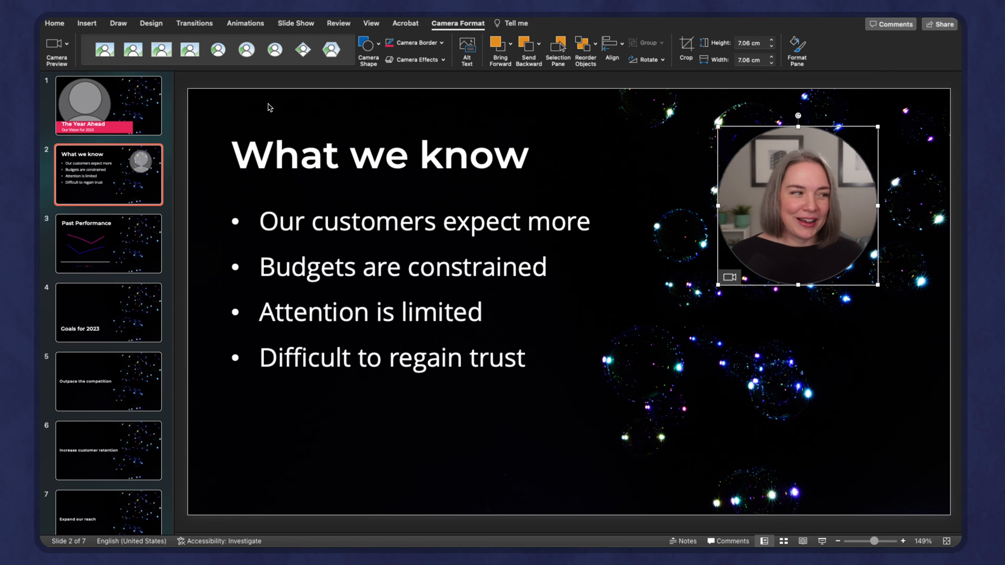
{"action": "left_click", "coordinate": [109, 105]}
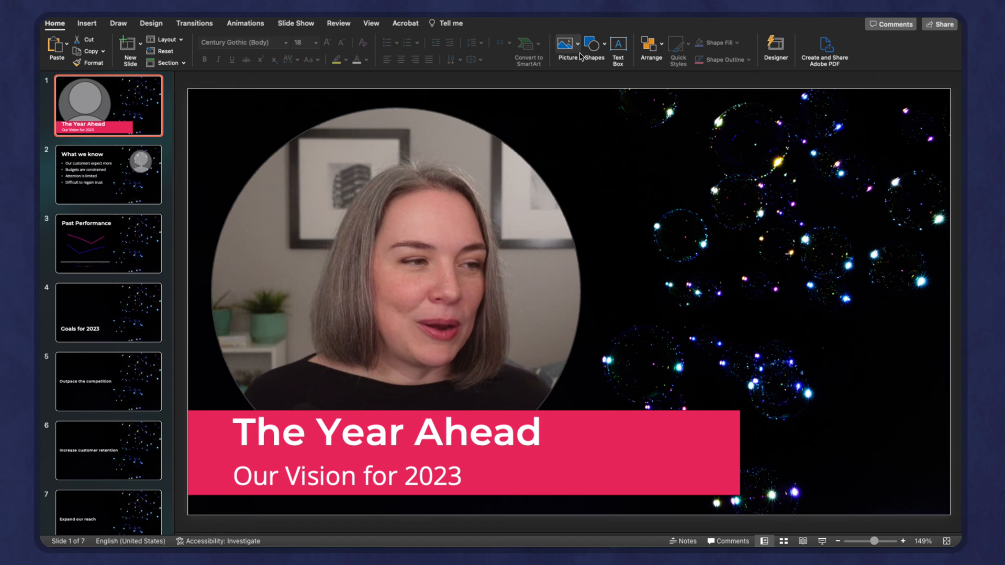
Give the title-slide cameo a solid white outline, 2.75 pt wide and 46% transparent
{"action": "left_click", "coordinate": [396, 257]}
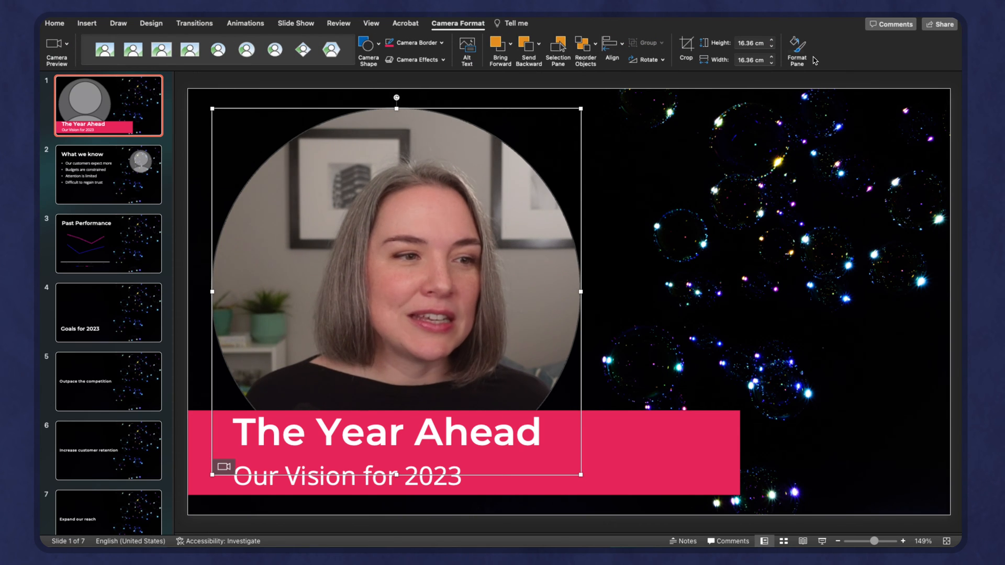
{"action": "left_click", "coordinate": [796, 50]}
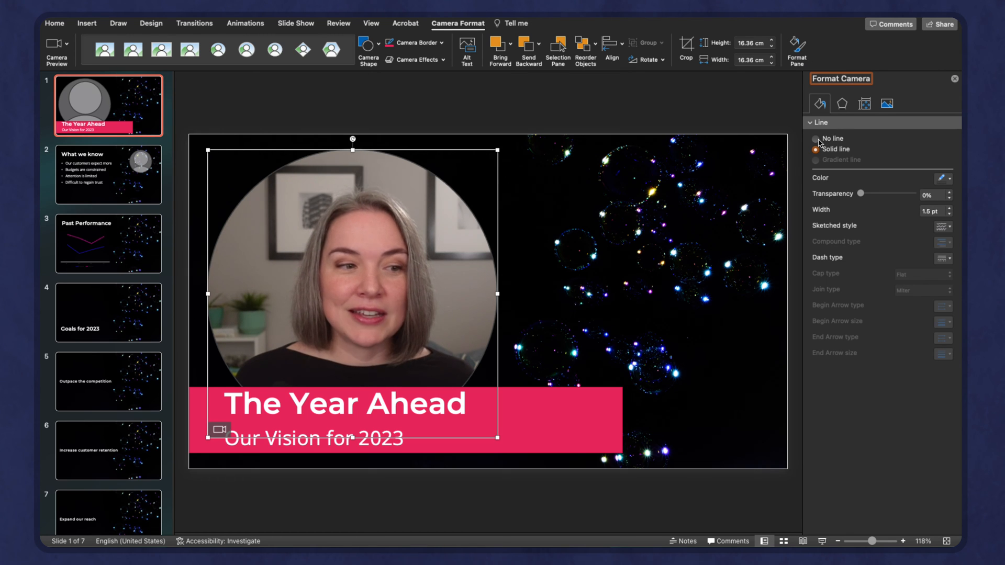
{"action": "left_click", "coordinate": [815, 139]}
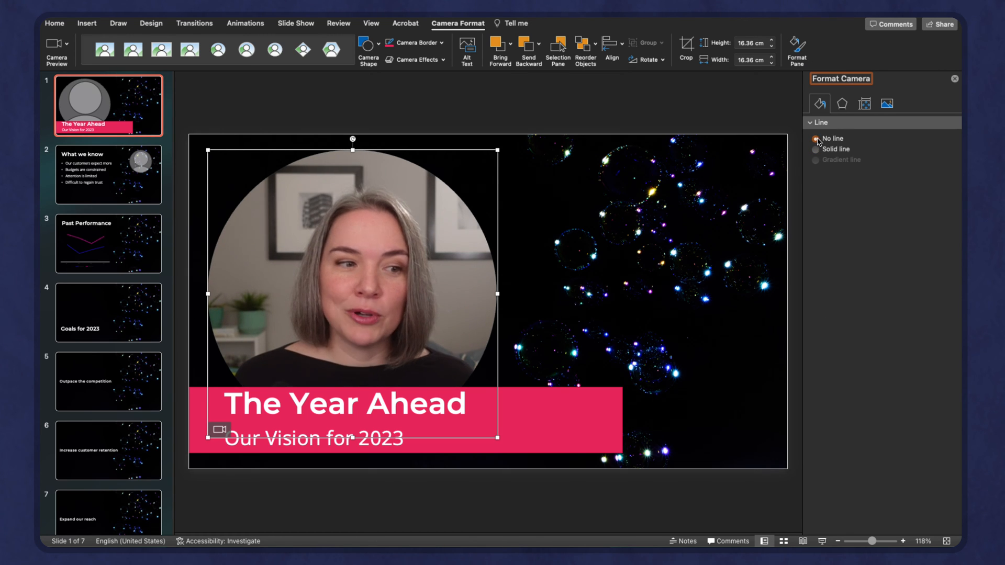
{"action": "left_click", "coordinate": [816, 149]}
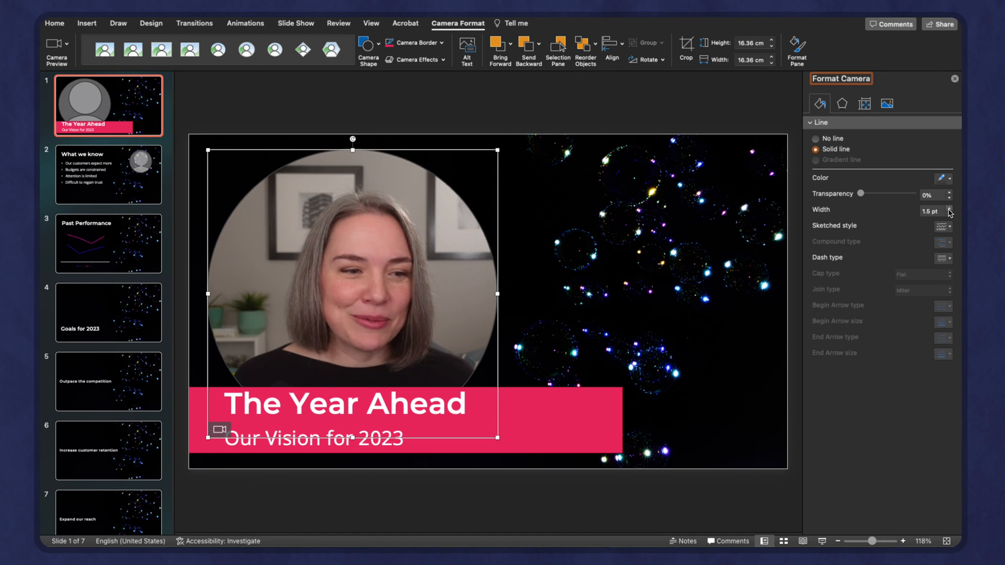
{"action": "left_click", "coordinate": [942, 178]}
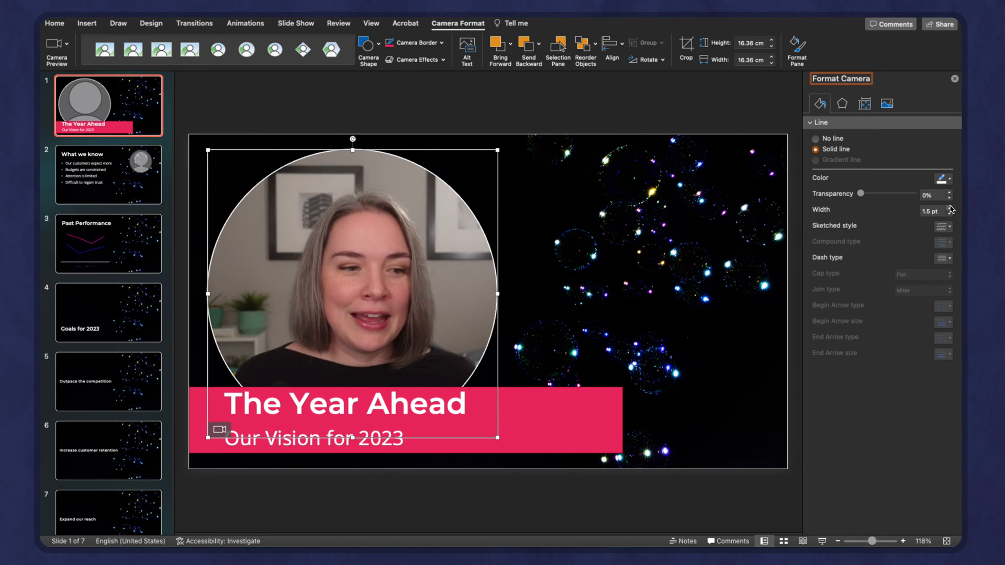
{"action": "left_click", "coordinate": [949, 206]}
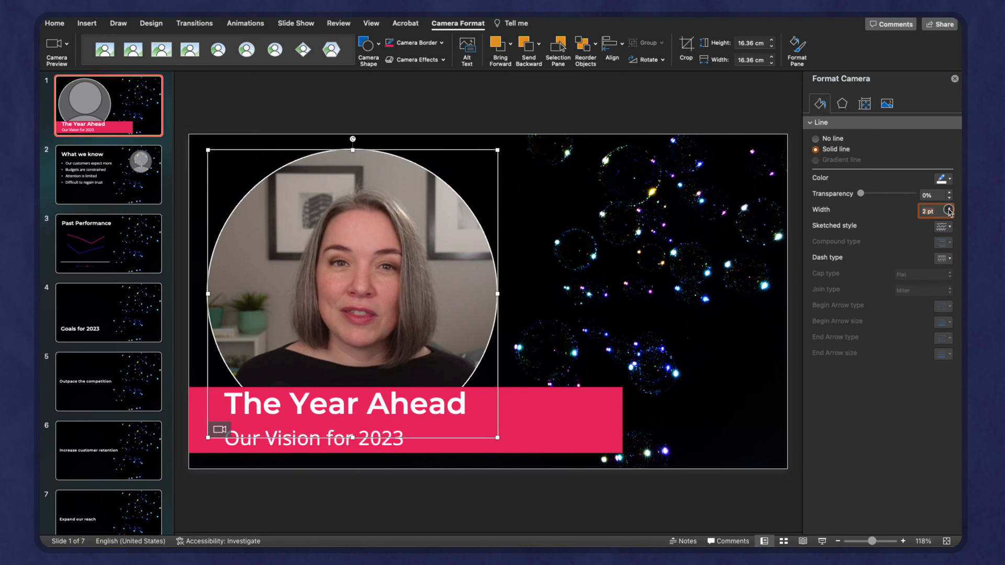
{"action": "left_click", "coordinate": [948, 207]}
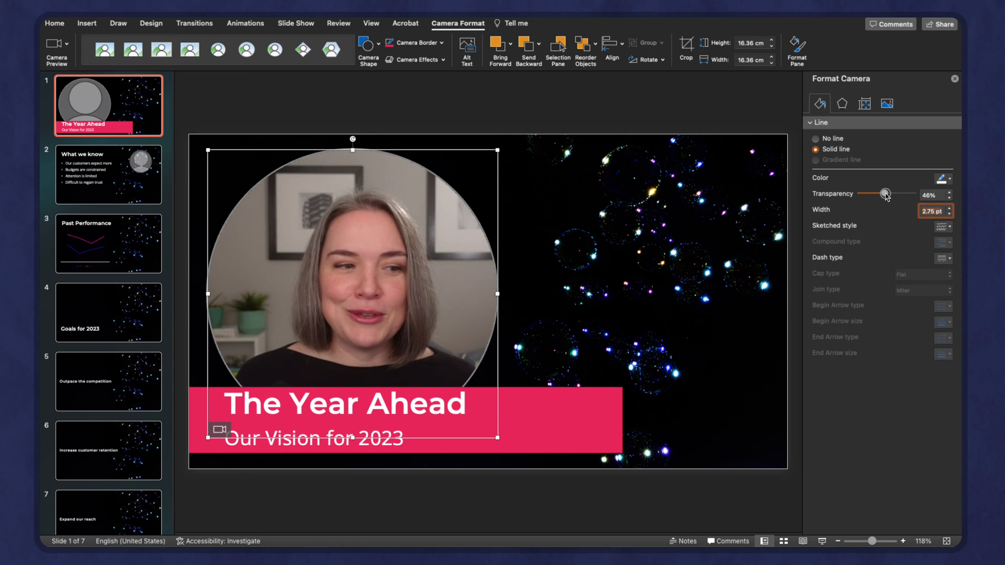
{"action": "left_click", "coordinate": [841, 103]}
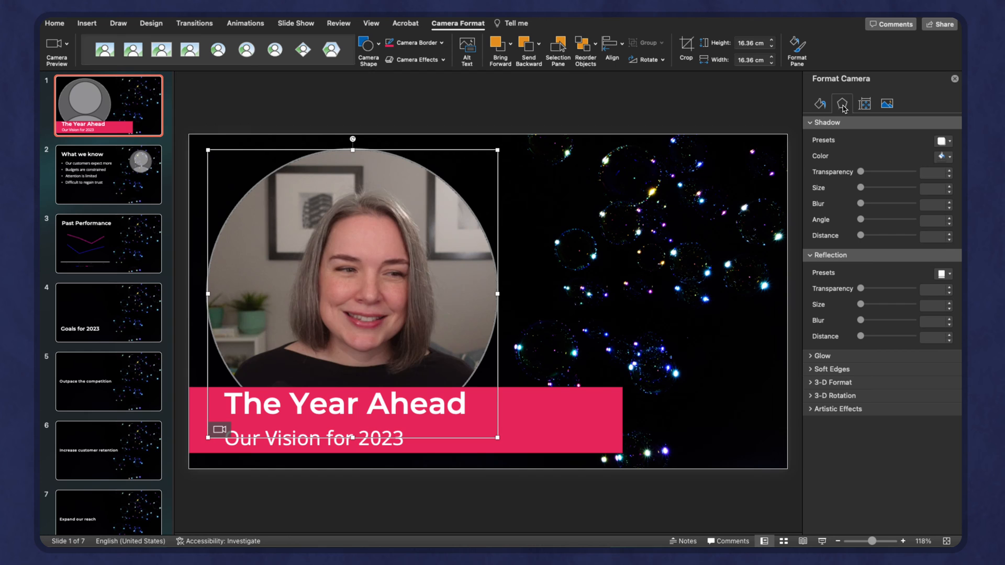
Preview the Recolor presets under Picture Color in the Format Camera pane without applying any
{"action": "left_click", "coordinate": [865, 103]}
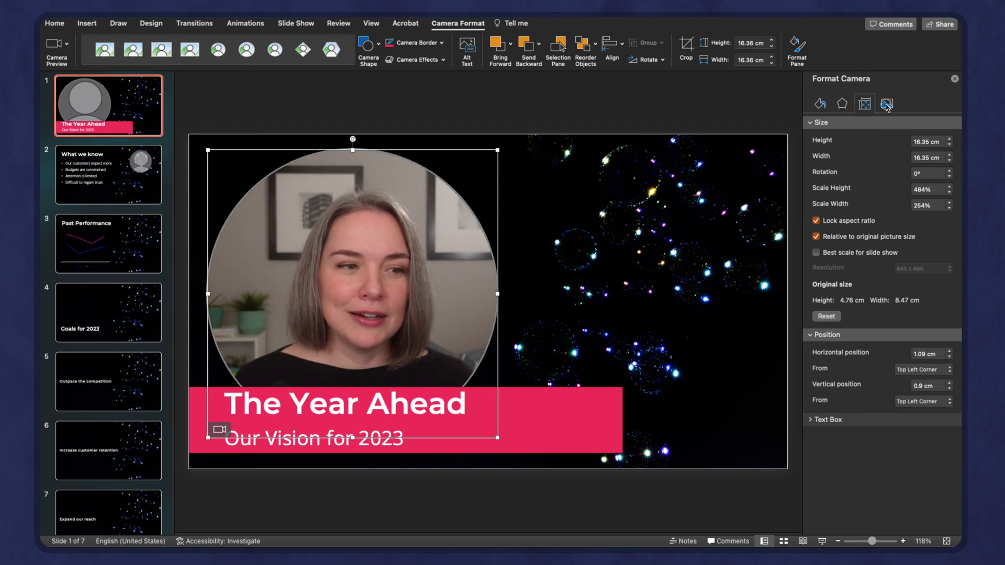
{"action": "left_click", "coordinate": [886, 103]}
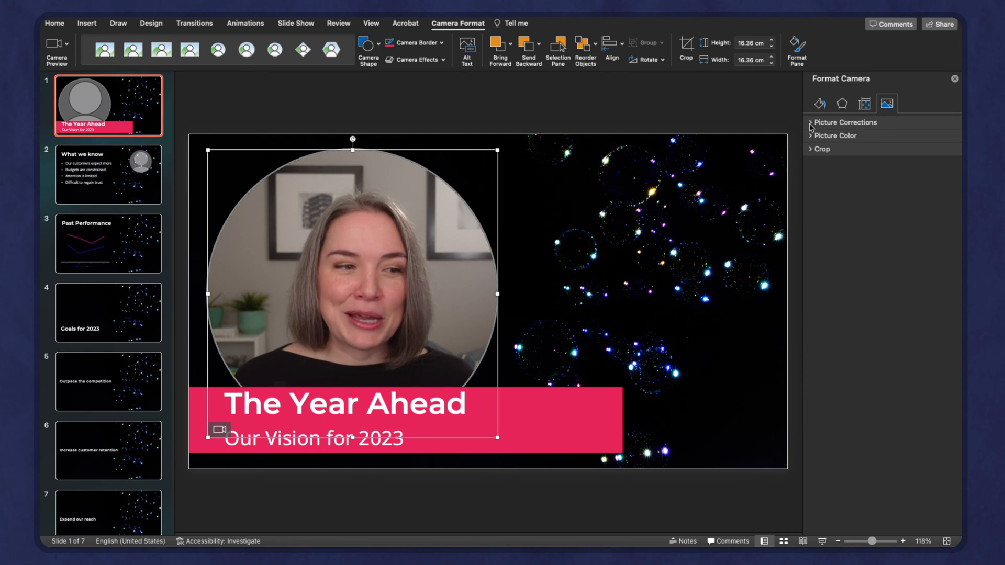
{"action": "left_click", "coordinate": [835, 136]}
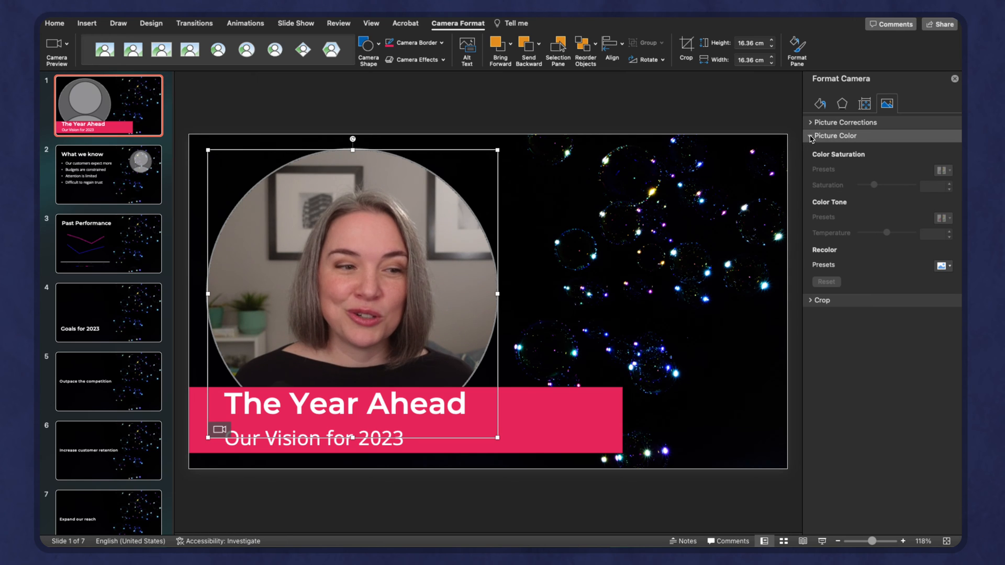
{"action": "left_click", "coordinate": [942, 265]}
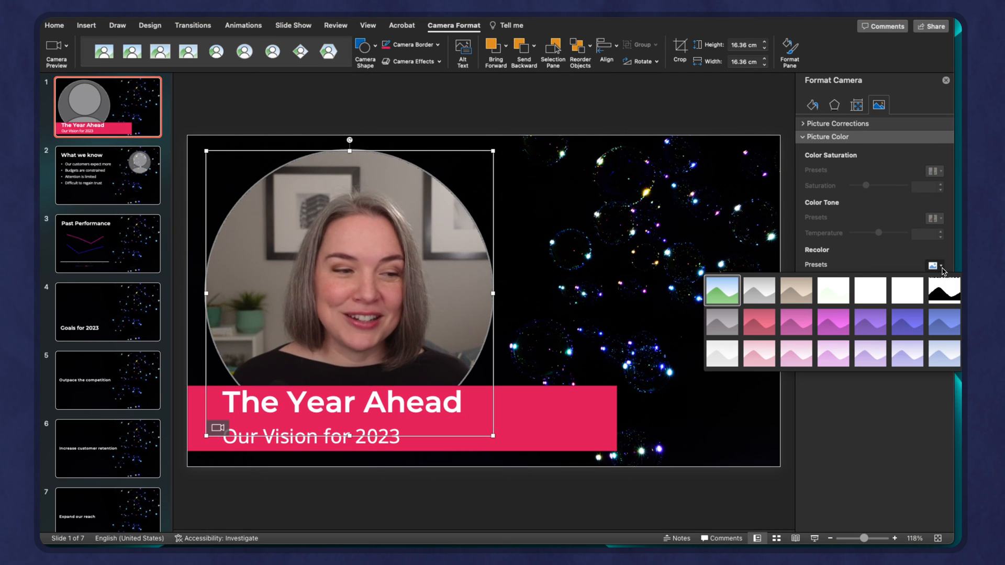
{"action": "left_click", "coordinate": [759, 290]}
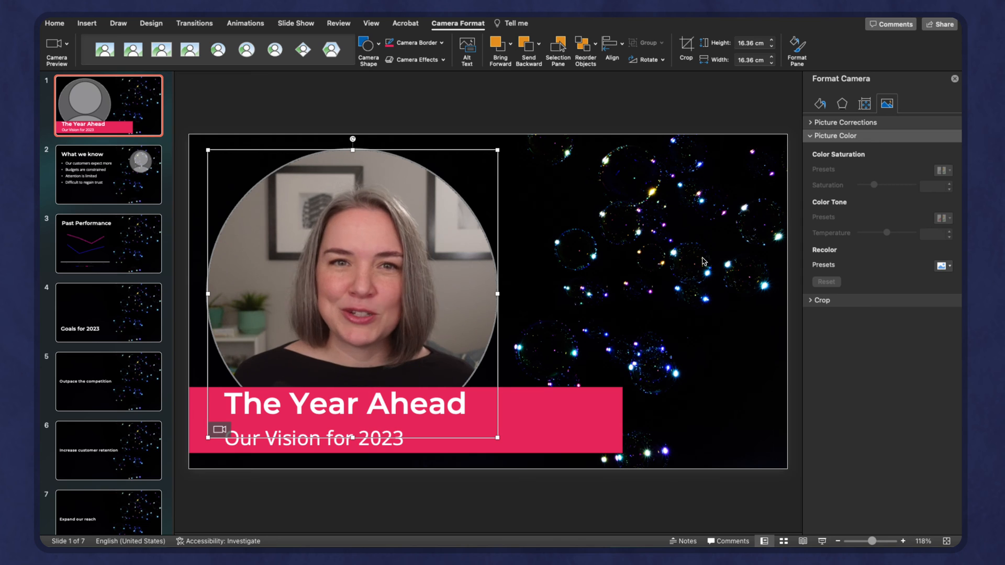
{"action": "mouse_move", "coordinate": [415, 232]}
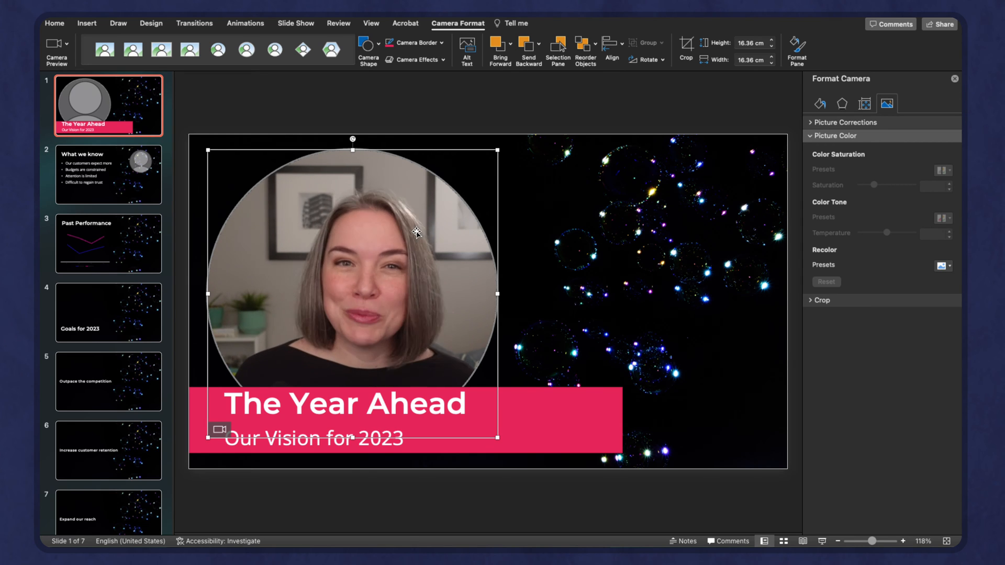
{"action": "left_click", "coordinate": [365, 45]}
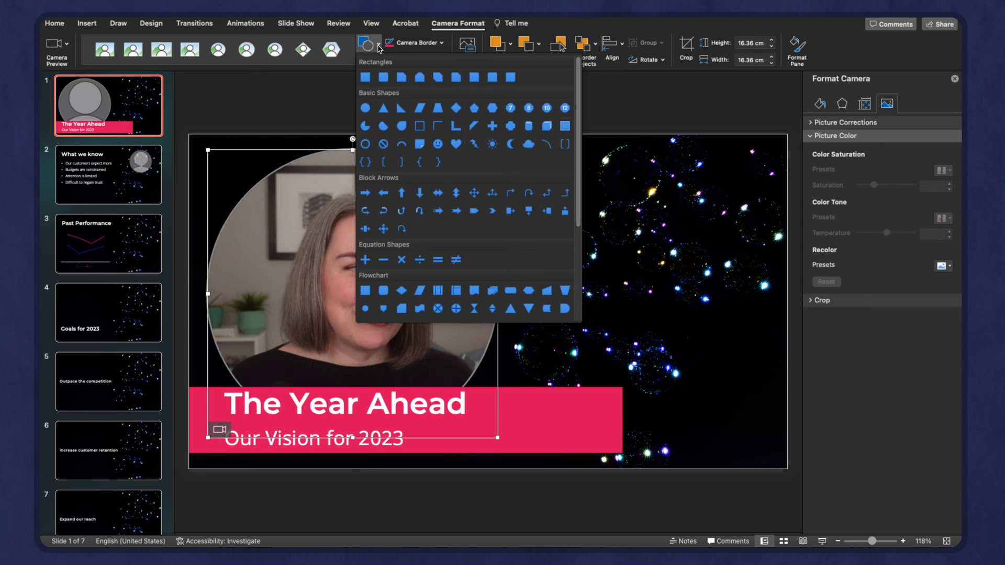
{"action": "mouse_move", "coordinate": [456, 144]}
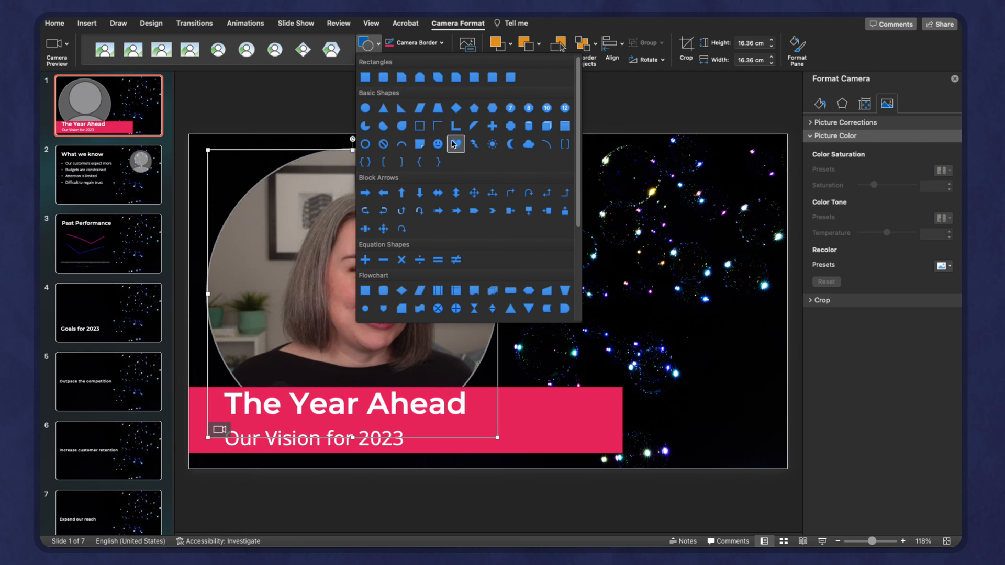
{"action": "left_click", "coordinate": [437, 145]}
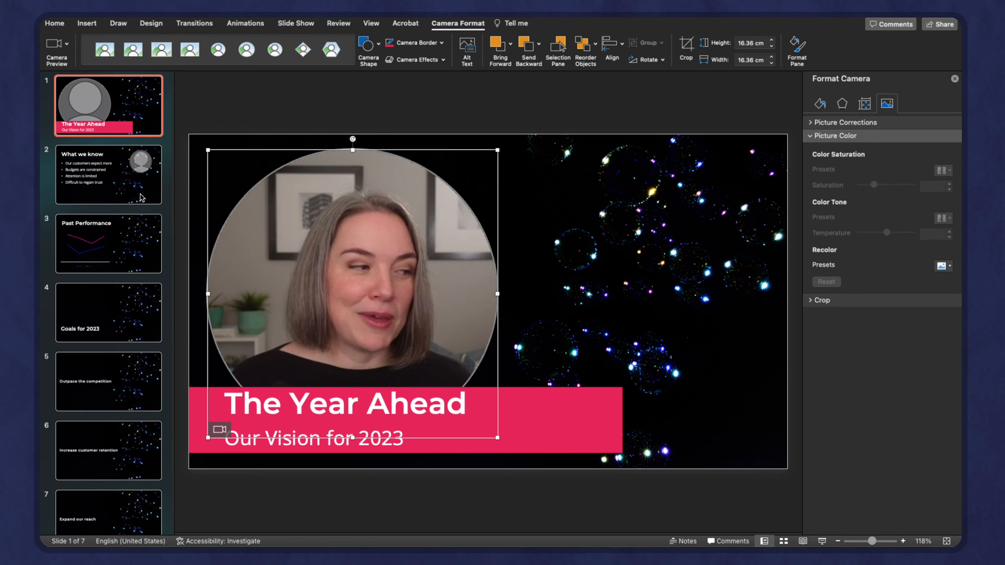
{"action": "left_click", "coordinate": [107, 175]}
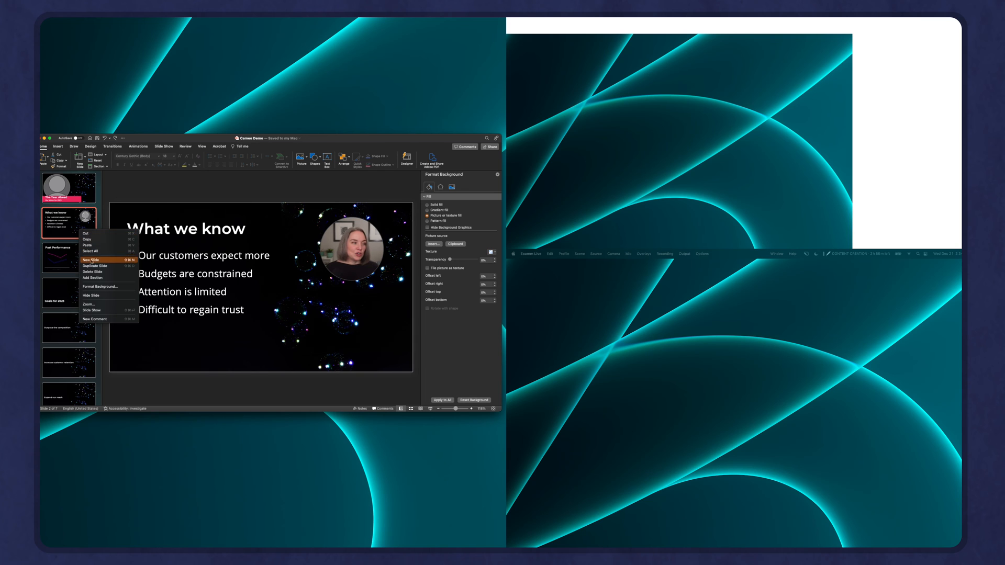
Duplicate the What we know slide as slide 3 and select its bullet list
{"action": "left_click", "coordinate": [91, 260]}
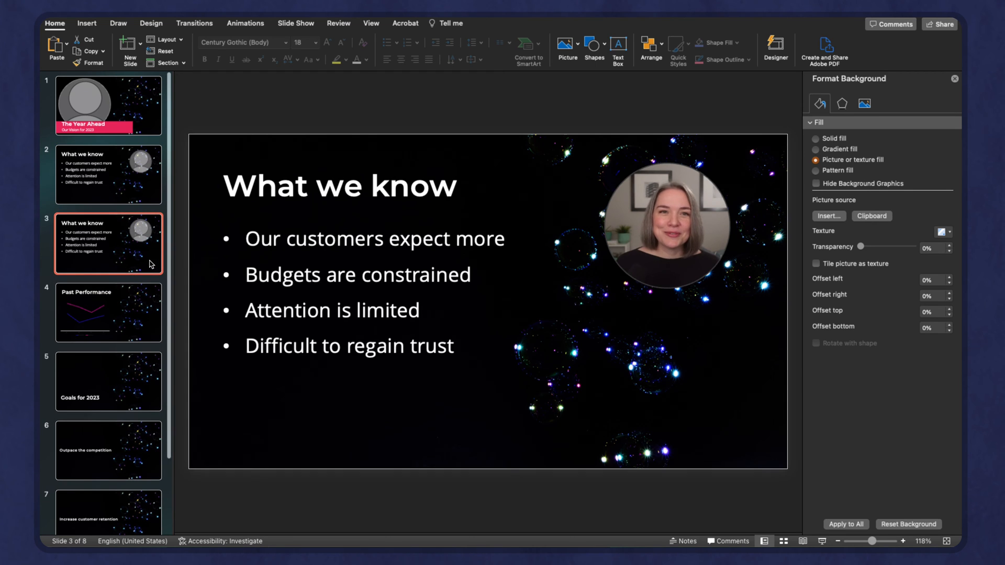
{"action": "mouse_move", "coordinate": [110, 250]}
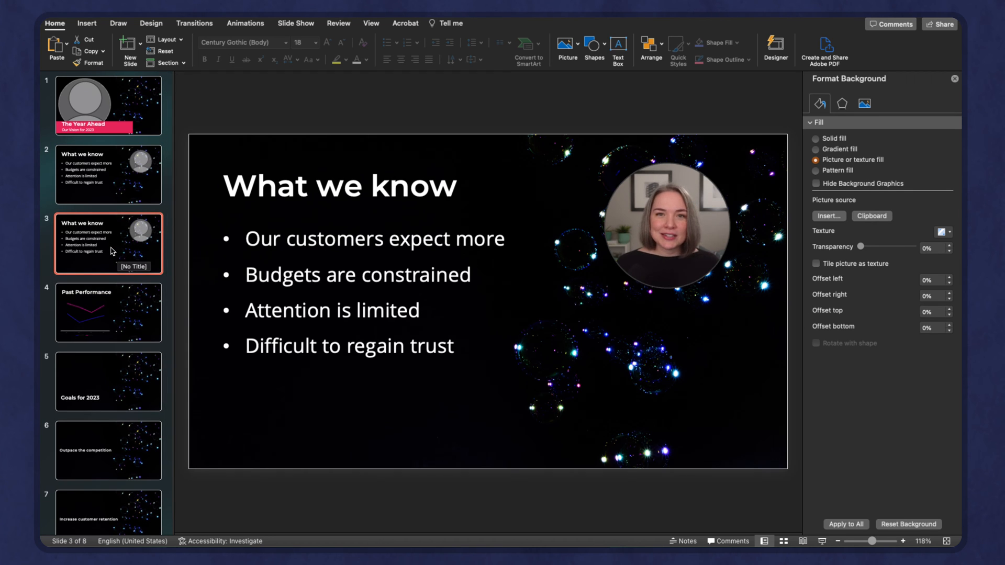
{"action": "left_click", "coordinate": [108, 175]}
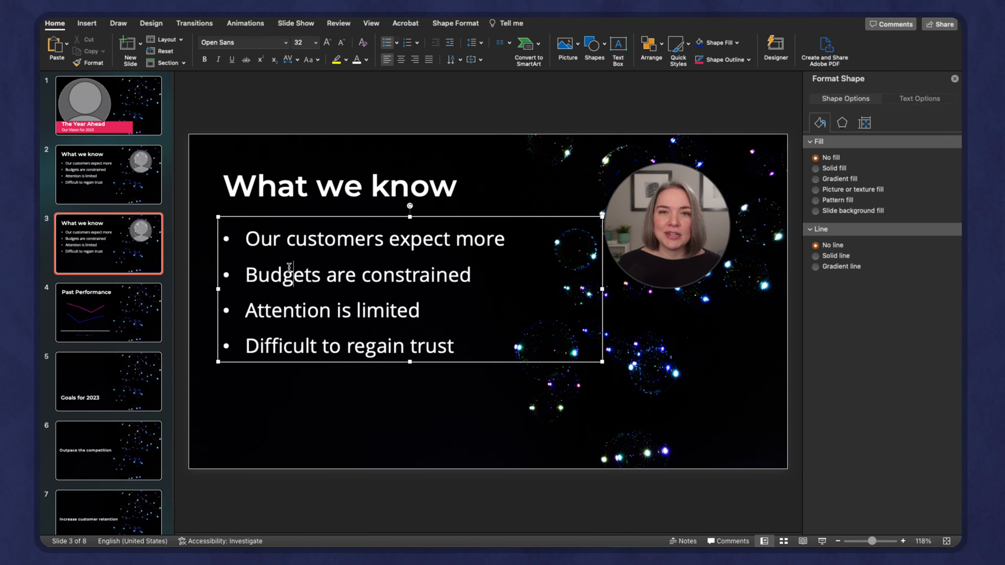
{"action": "mouse_move", "coordinate": [119, 251]}
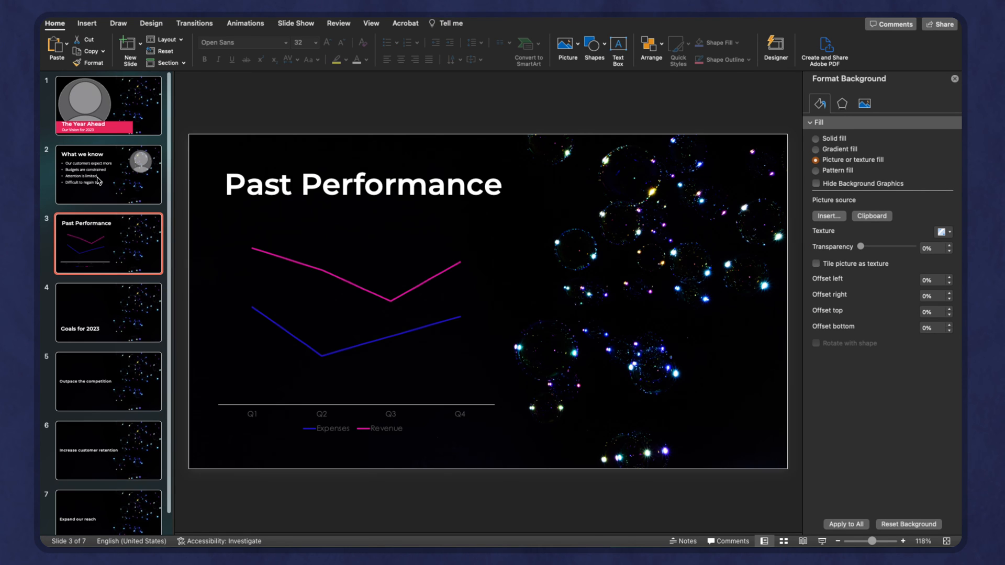
{"action": "mouse_move", "coordinate": [115, 184]}
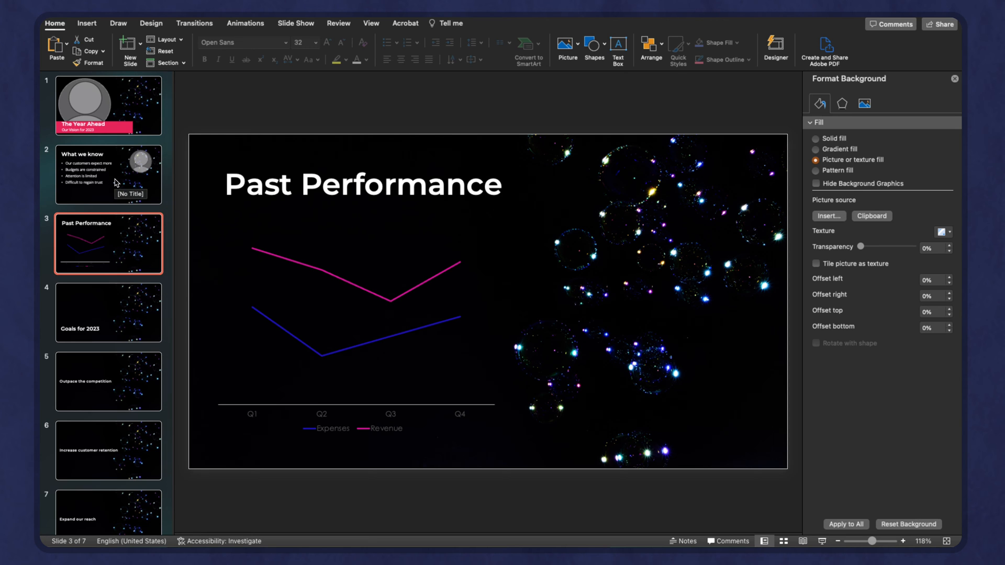
{"action": "mouse_move", "coordinate": [630, 218]}
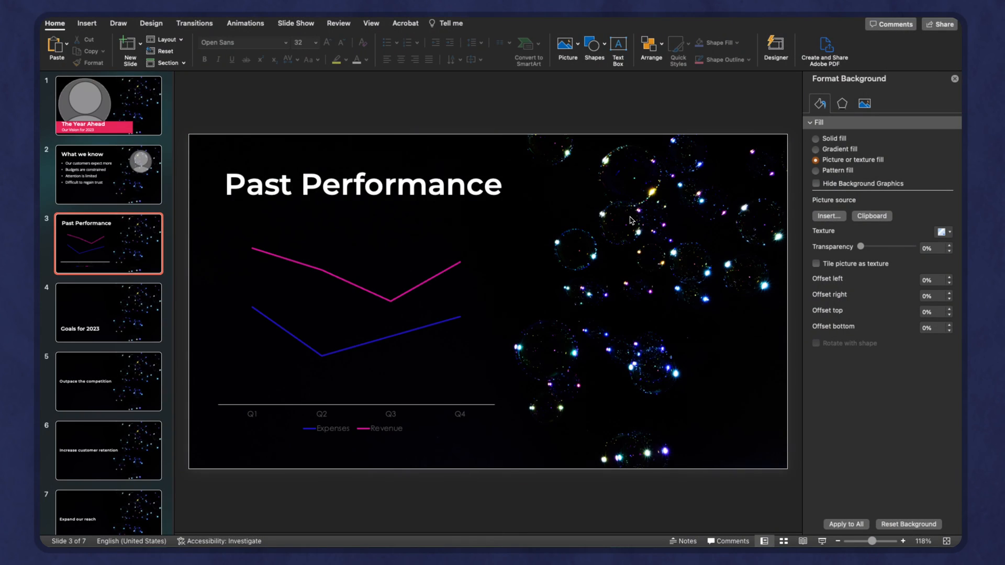
Return to The Year Ahead title slide from the slide pane
{"action": "left_click", "coordinate": [108, 105]}
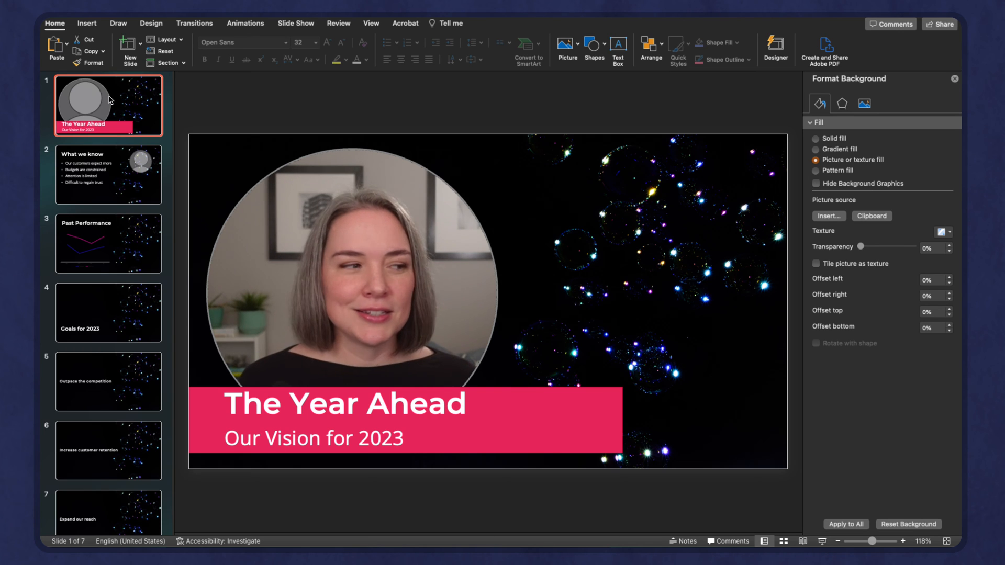
{"action": "left_click", "coordinate": [107, 175]}
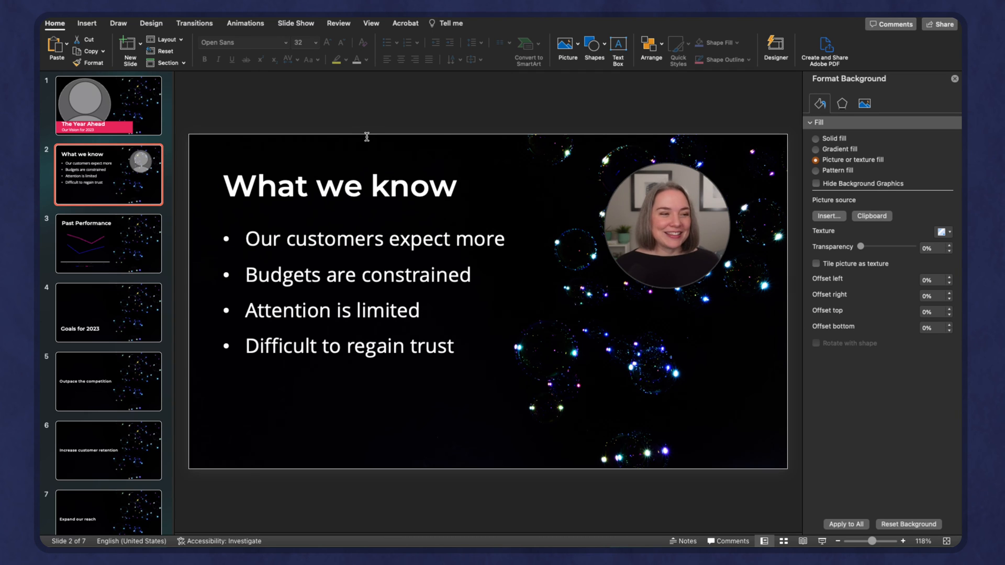
Flip the What we know slide's camera feed horizontally, then go back to the title slide
{"action": "left_click", "coordinate": [667, 225]}
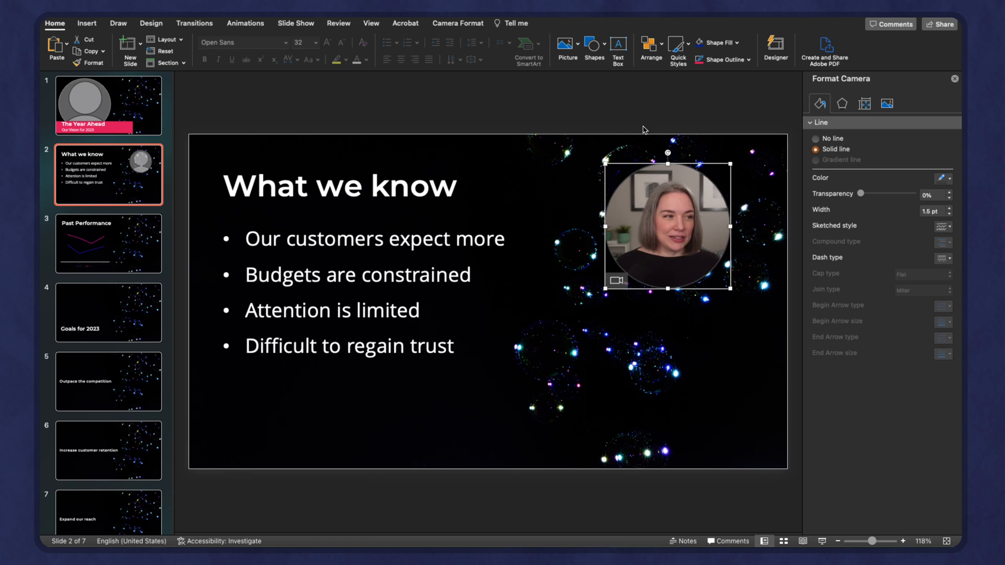
{"action": "left_click", "coordinate": [457, 23]}
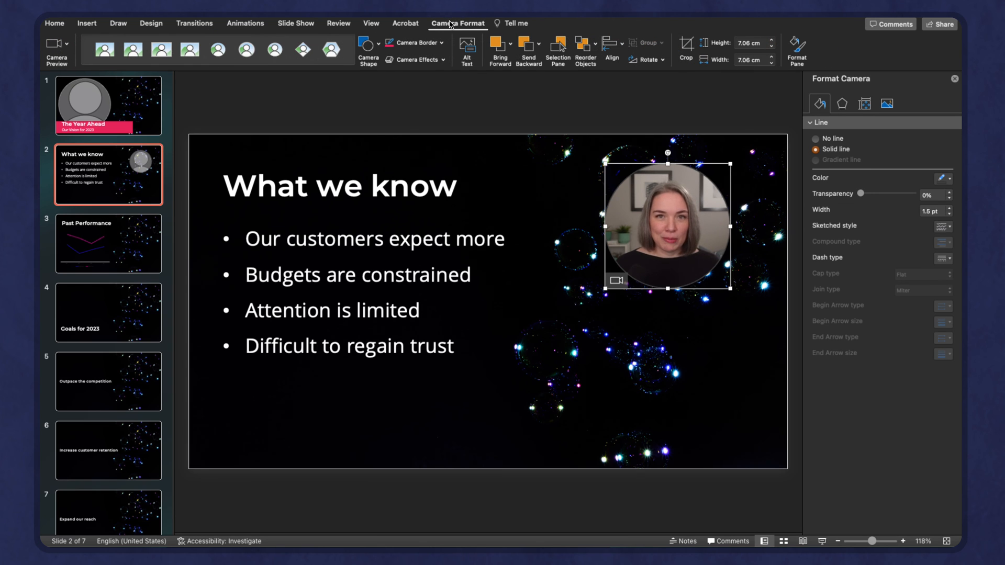
{"action": "left_click", "coordinate": [647, 60]}
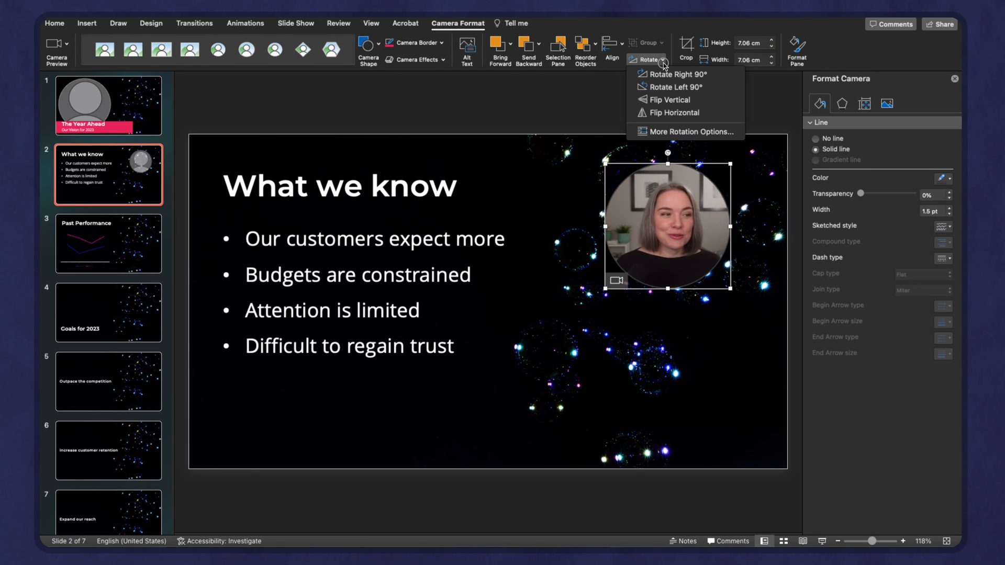
{"action": "mouse_move", "coordinate": [669, 113]}
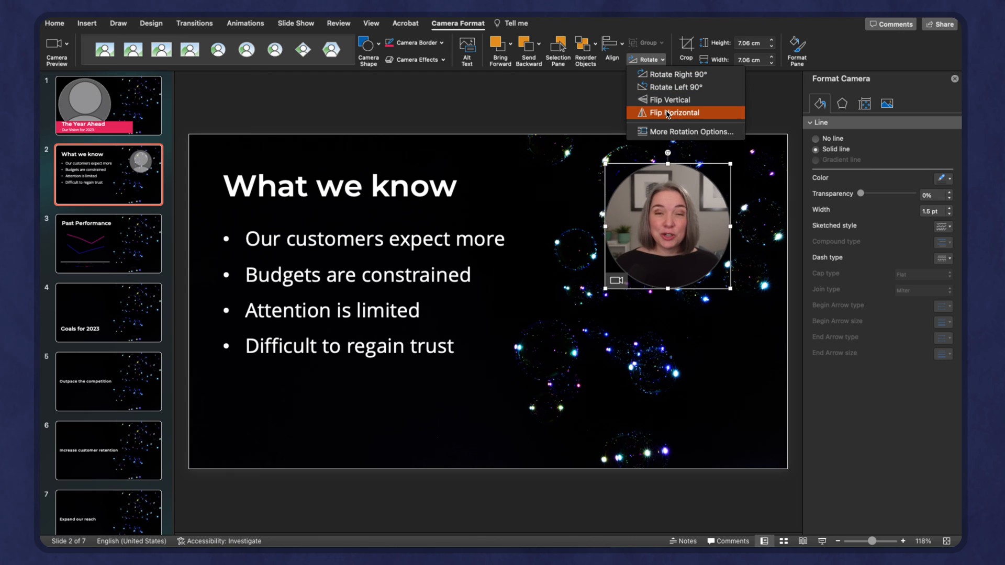
{"action": "left_click", "coordinate": [671, 112]}
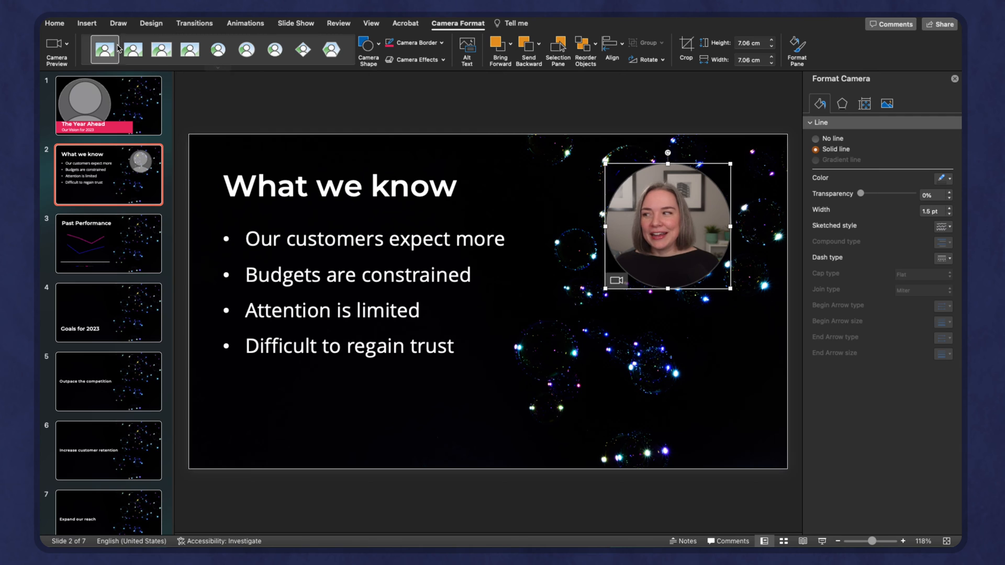
{"action": "left_click", "coordinate": [109, 105]}
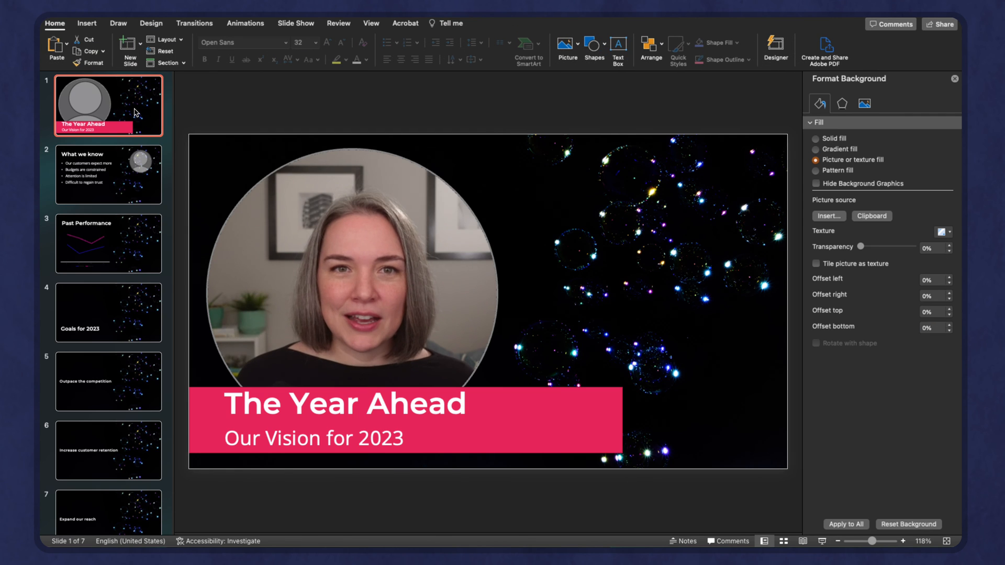
Move between the first two slides, then display the Past Performance line-chart slide
{"action": "left_click", "coordinate": [109, 175]}
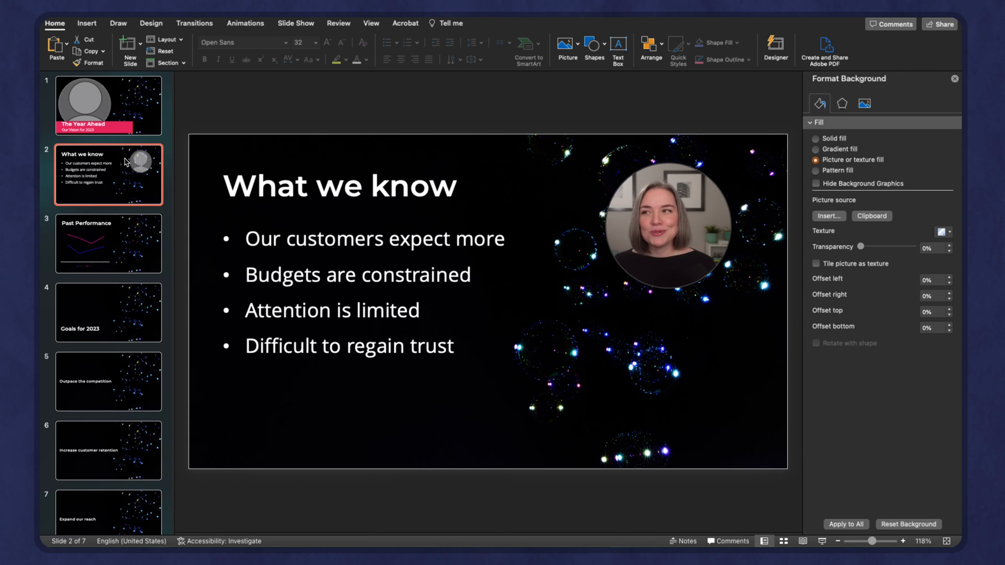
{"action": "mouse_move", "coordinate": [129, 178]}
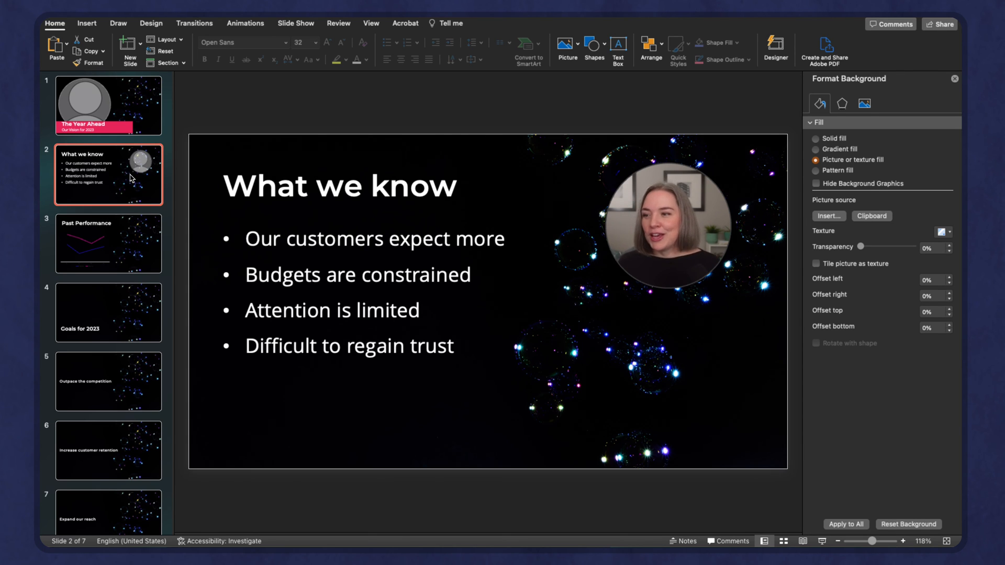
{"action": "left_click", "coordinate": [667, 228]}
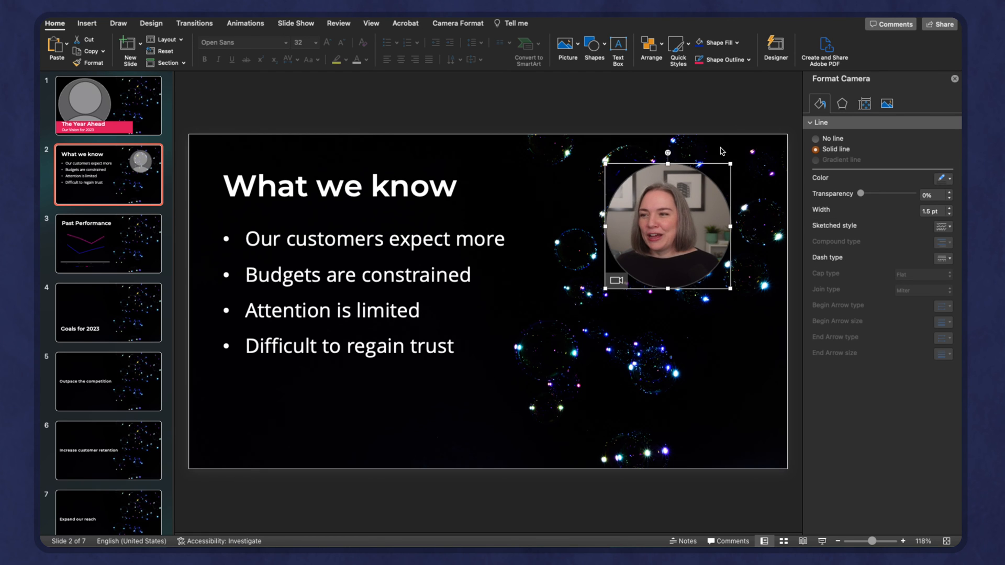
{"action": "mouse_move", "coordinate": [114, 115]}
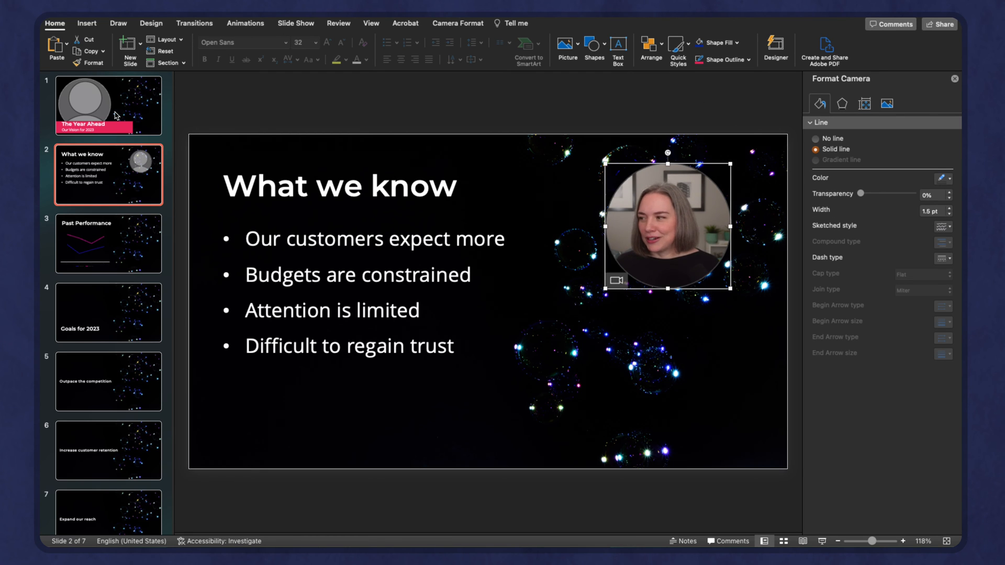
{"action": "left_click", "coordinate": [108, 105]}
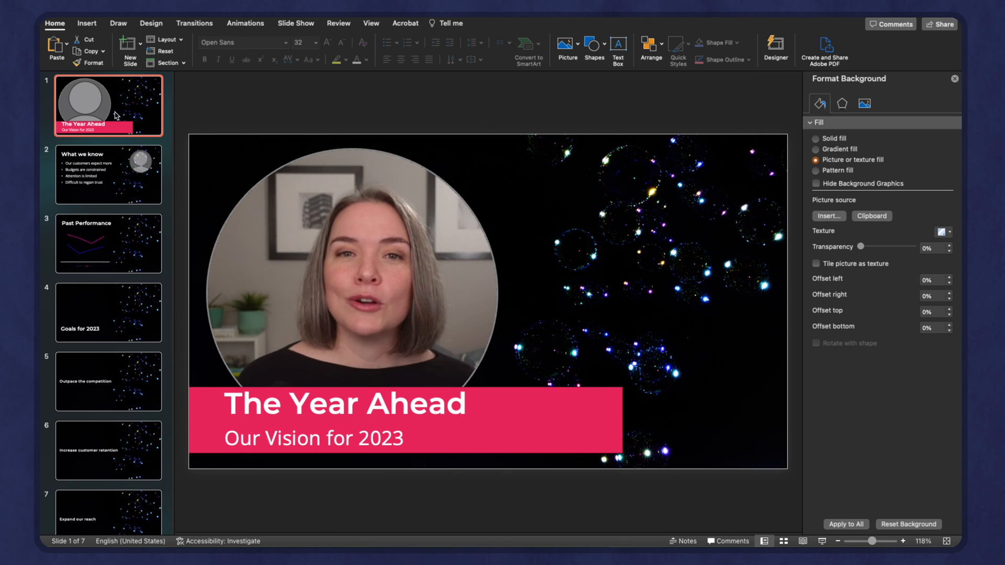
{"action": "left_click", "coordinate": [108, 243]}
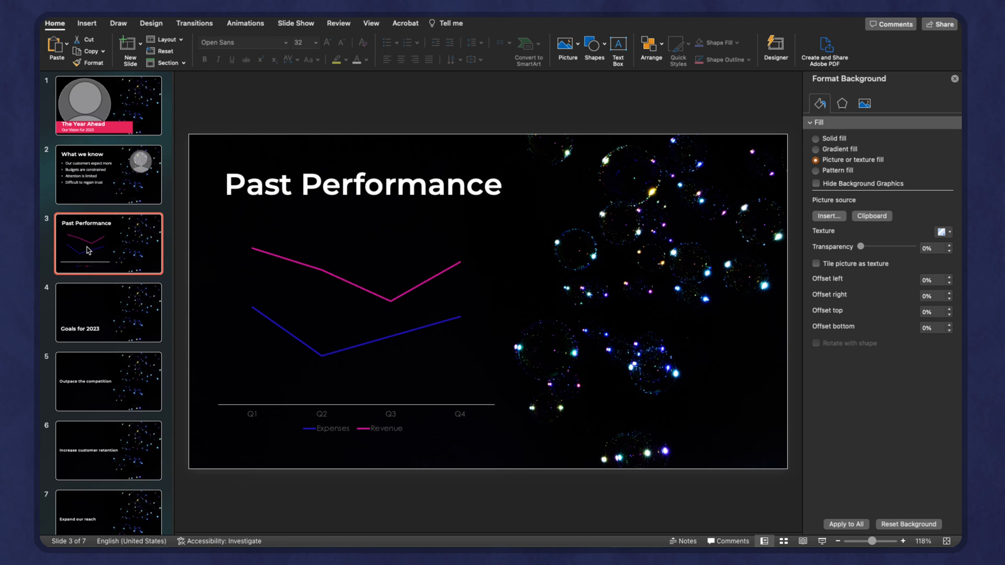
{"action": "mouse_move", "coordinate": [89, 254]}
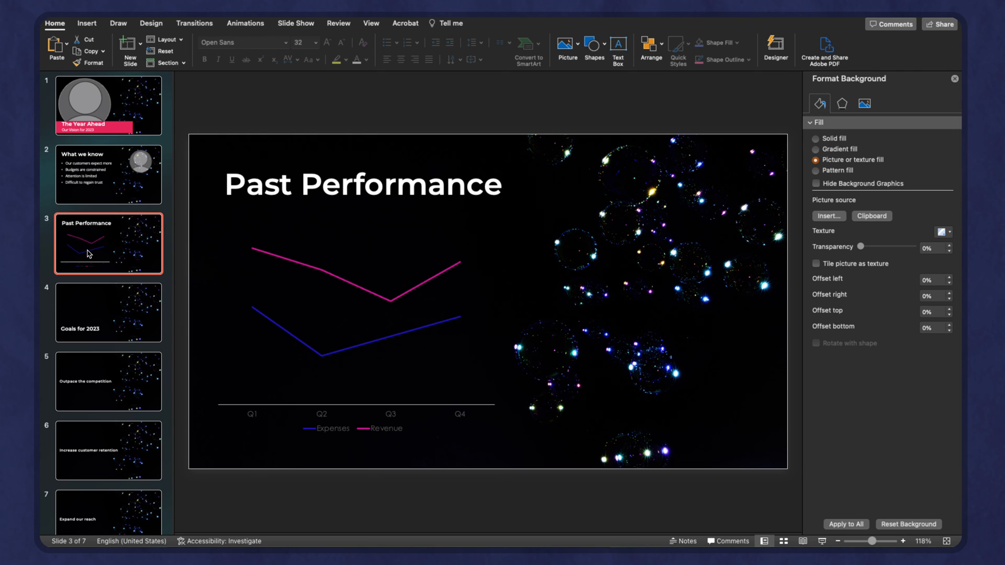
Duplicate the Past Performance slide into slide 4 and reselect the original slide 3
{"action": "right_click", "coordinate": [89, 253]}
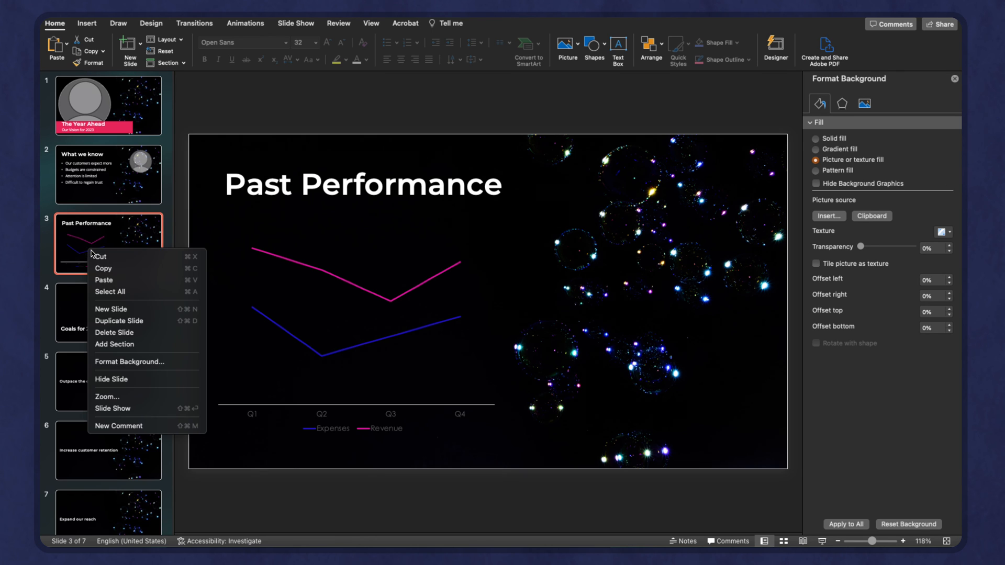
{"action": "left_click", "coordinate": [118, 321]}
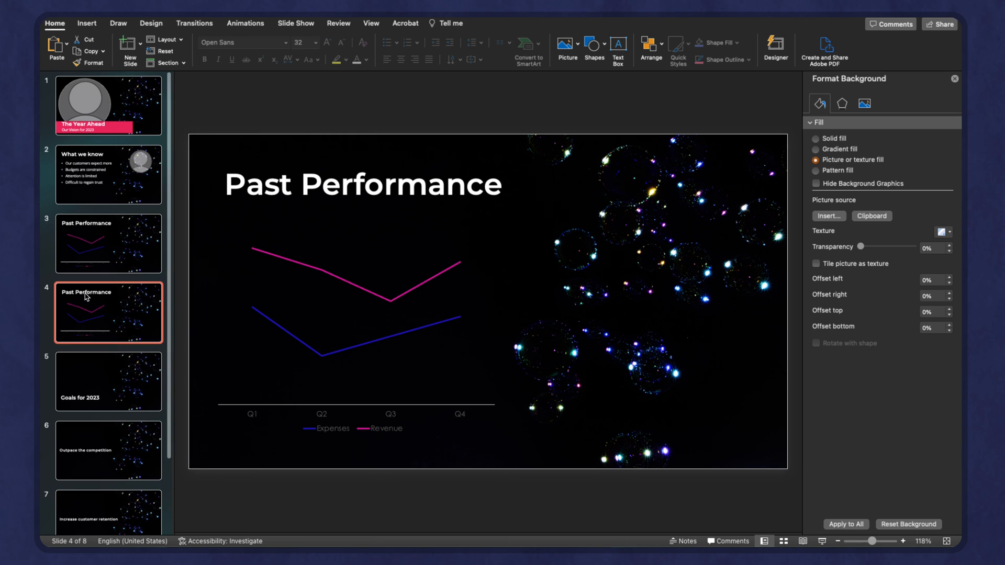
{"action": "left_click", "coordinate": [108, 242]}
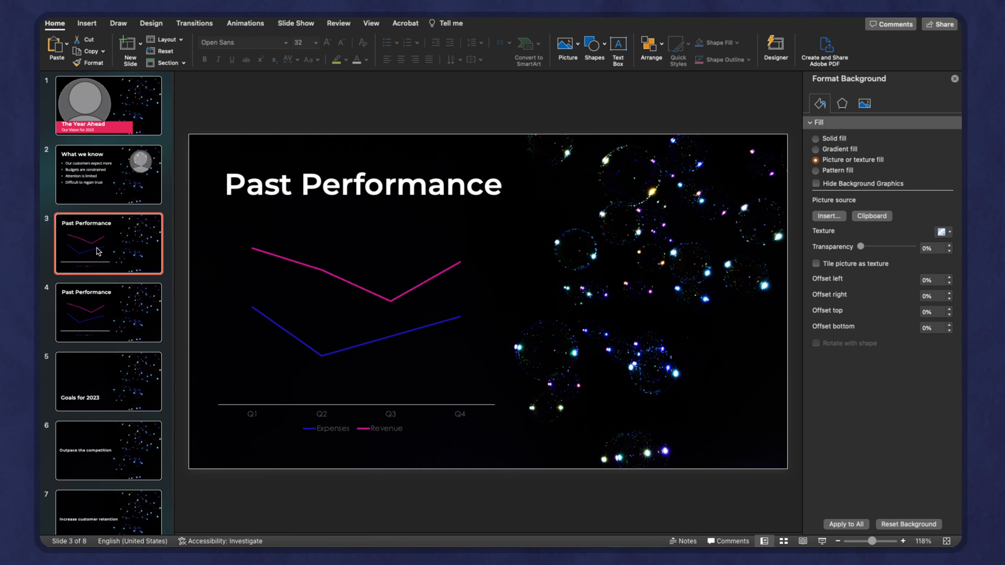
{"action": "mouse_move", "coordinate": [256, 237]}
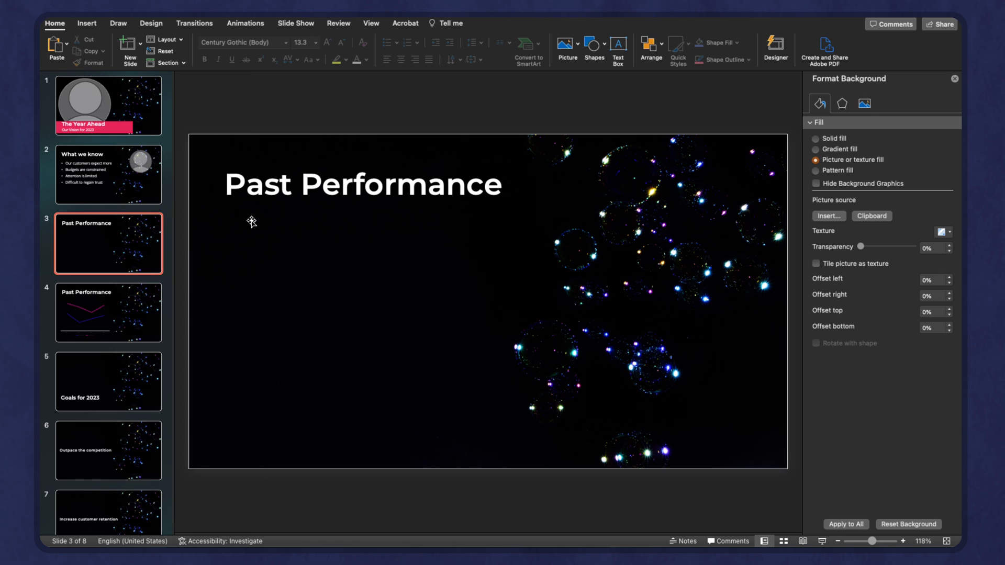
{"action": "mouse_move", "coordinate": [310, 185]}
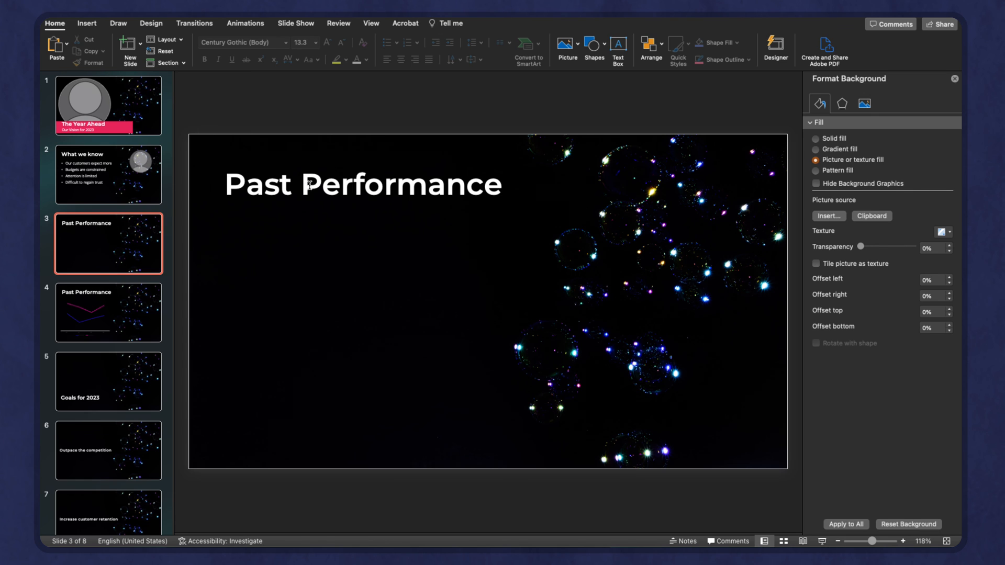
Lower slide 3's Past Performance title and put slide 1's circular cameo behind it
{"action": "left_click", "coordinate": [362, 185]}
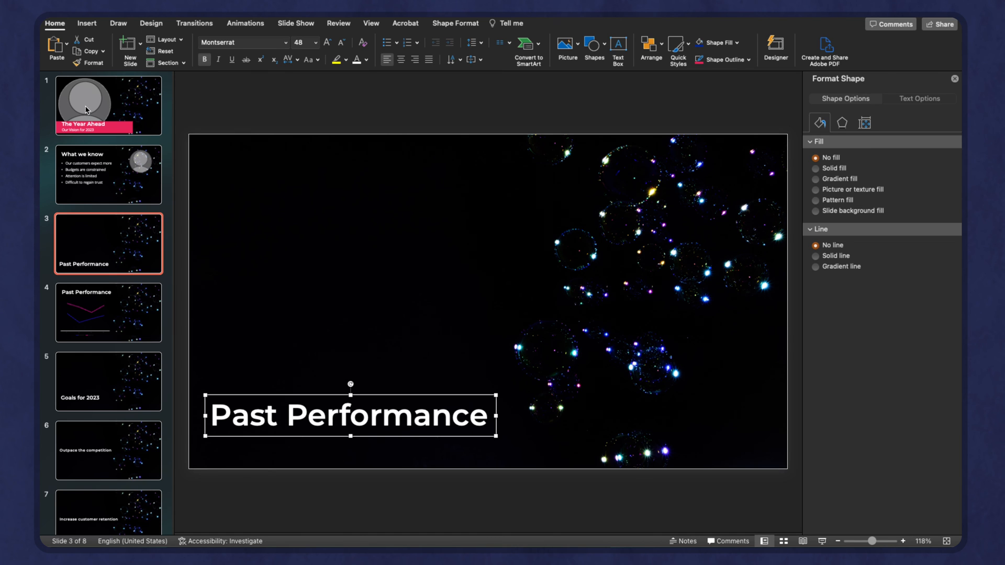
{"action": "left_click", "coordinate": [108, 105]}
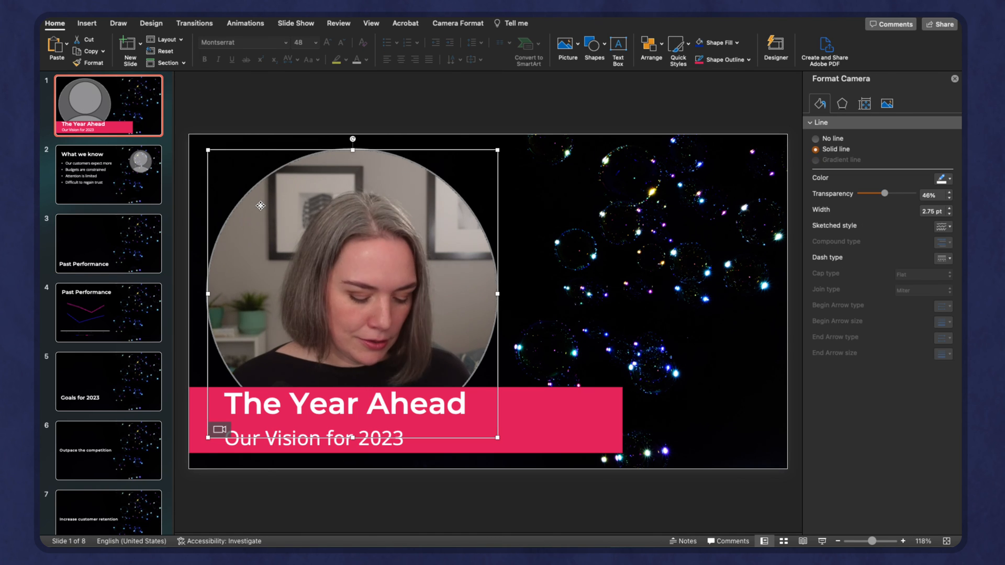
{"action": "left_click", "coordinate": [108, 243]}
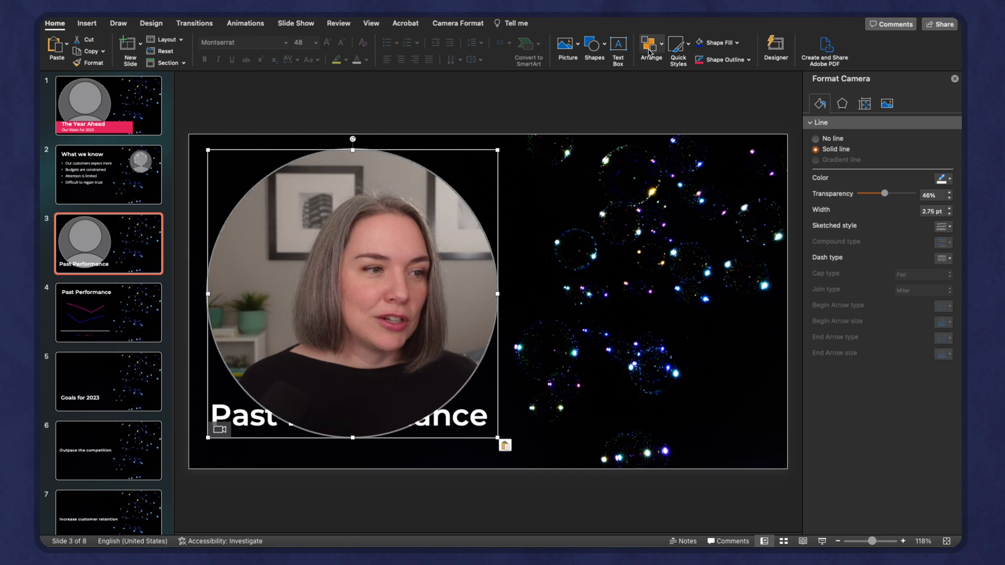
{"action": "left_click", "coordinate": [649, 49]}
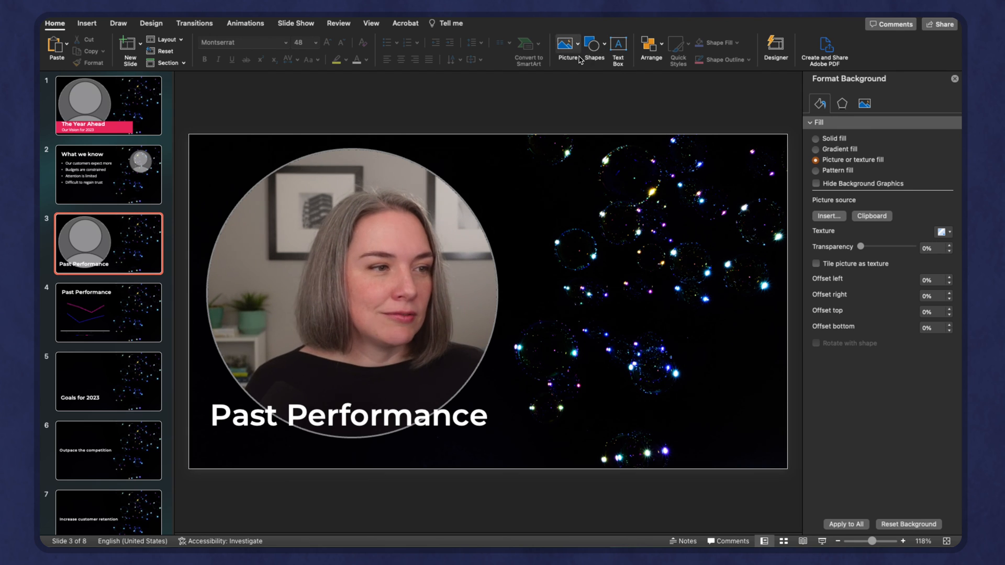
{"action": "mouse_move", "coordinate": [633, 86]}
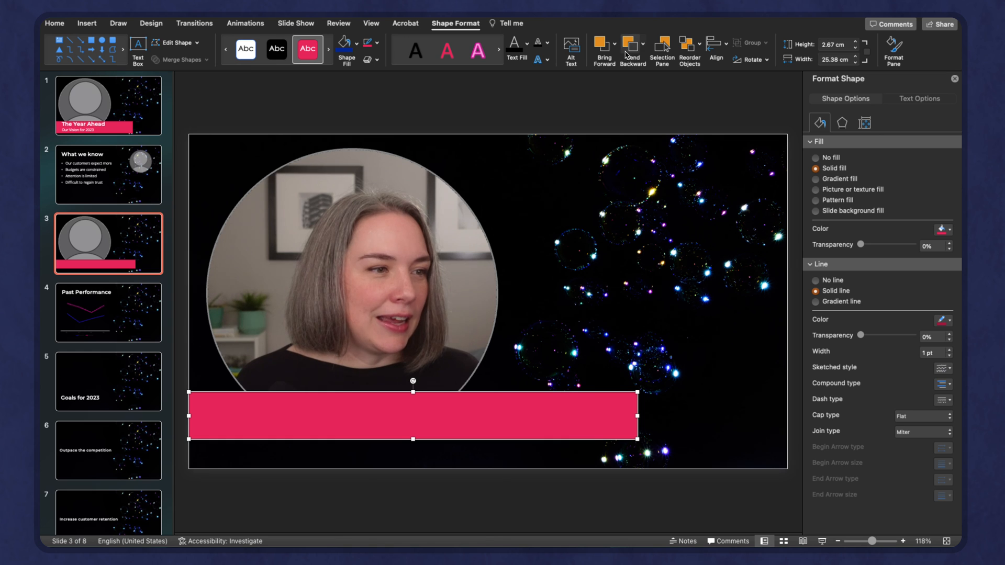
Enter 'Past Performance' for the banner title, then view slide 4's chart version
{"action": "type", "text": "Past Performance"}
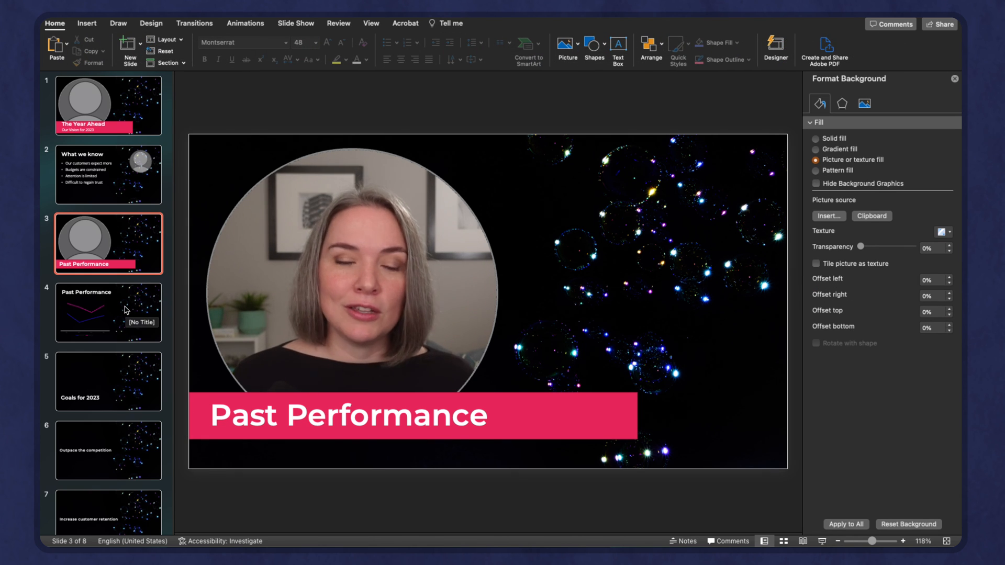
{"action": "left_click", "coordinate": [108, 313]}
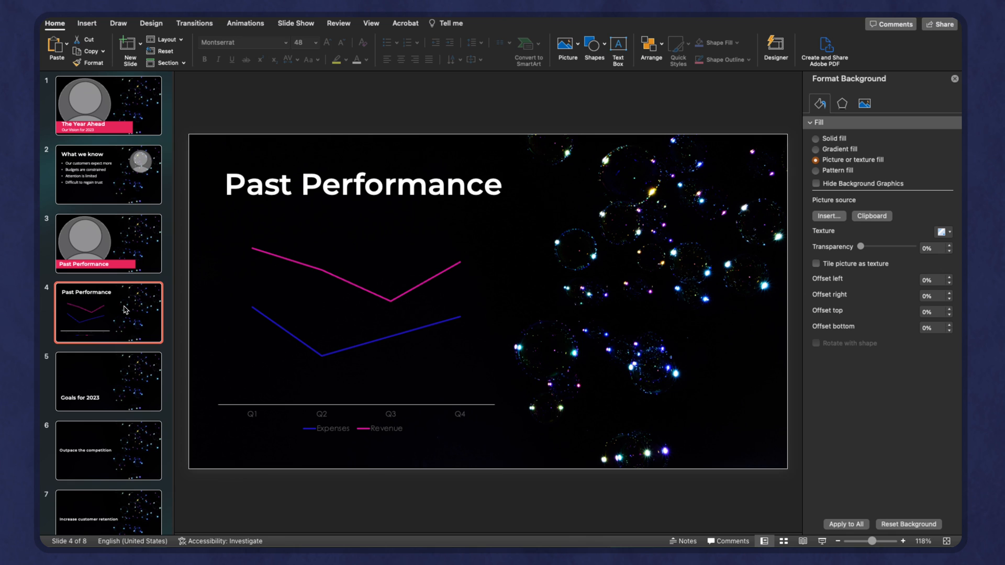
{"action": "mouse_move", "coordinate": [125, 250]}
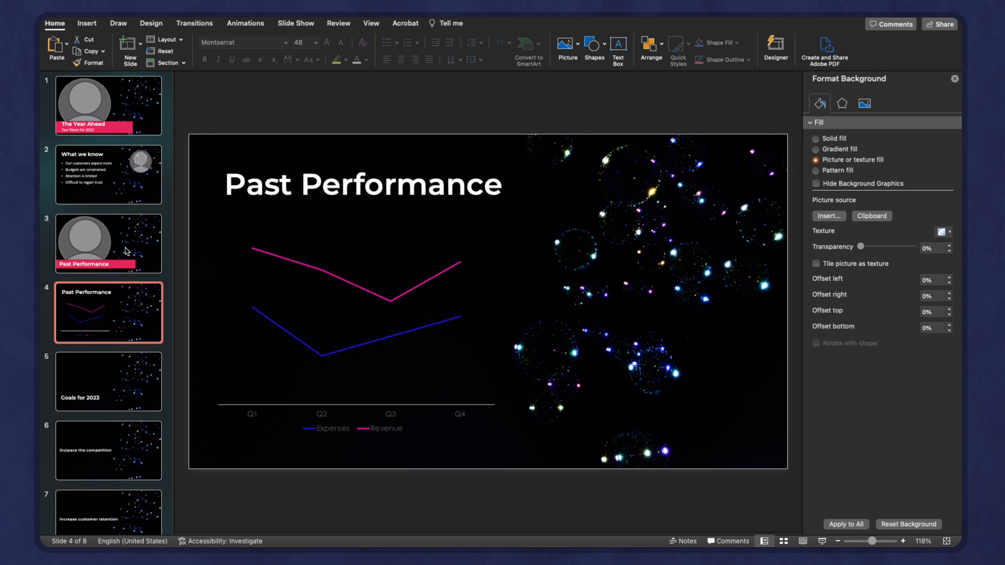
Apply Morph to slide 4, then compare it against slide 3's cameo version
{"action": "left_click", "coordinate": [195, 23]}
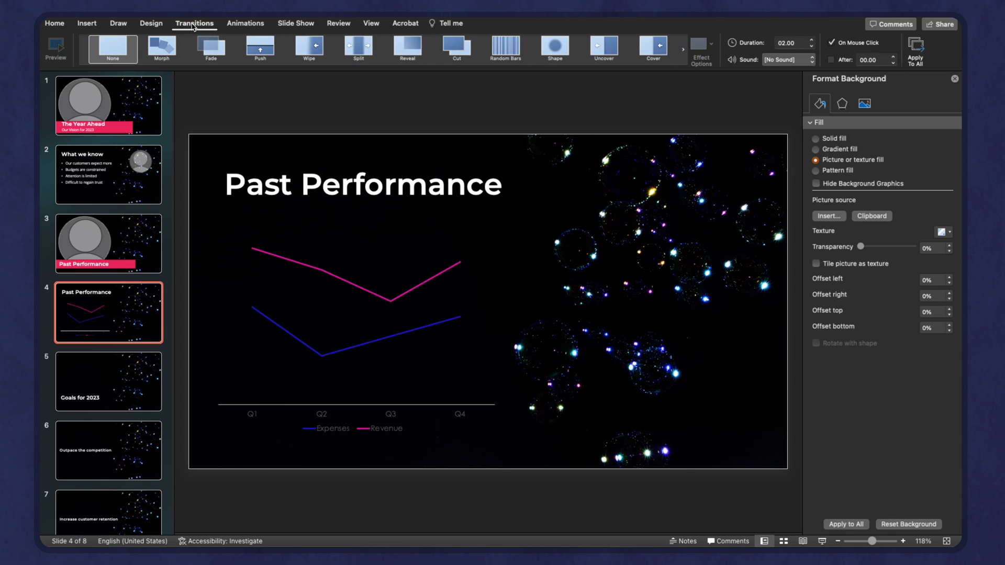
{"action": "mouse_move", "coordinate": [162, 48]}
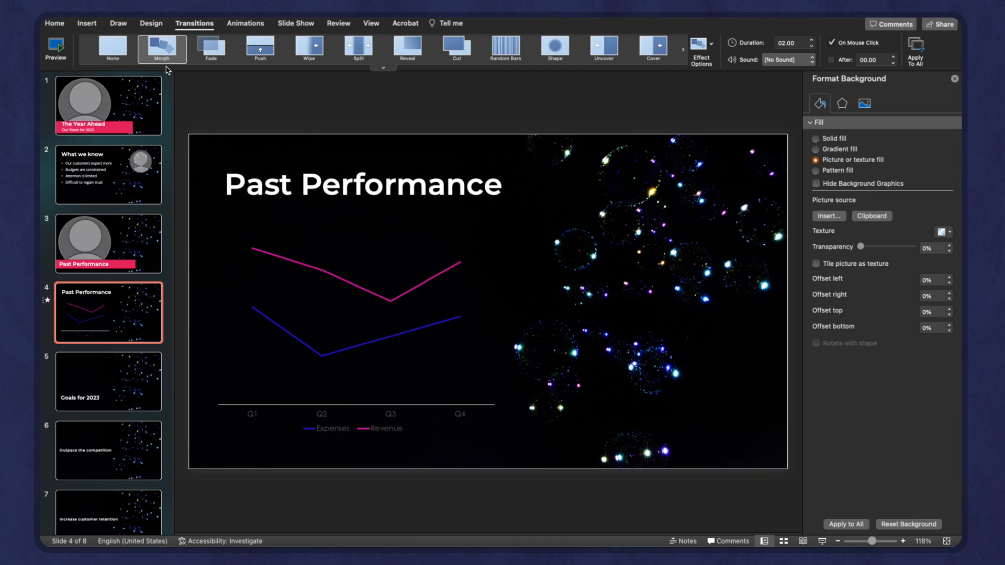
{"action": "mouse_move", "coordinate": [106, 314]}
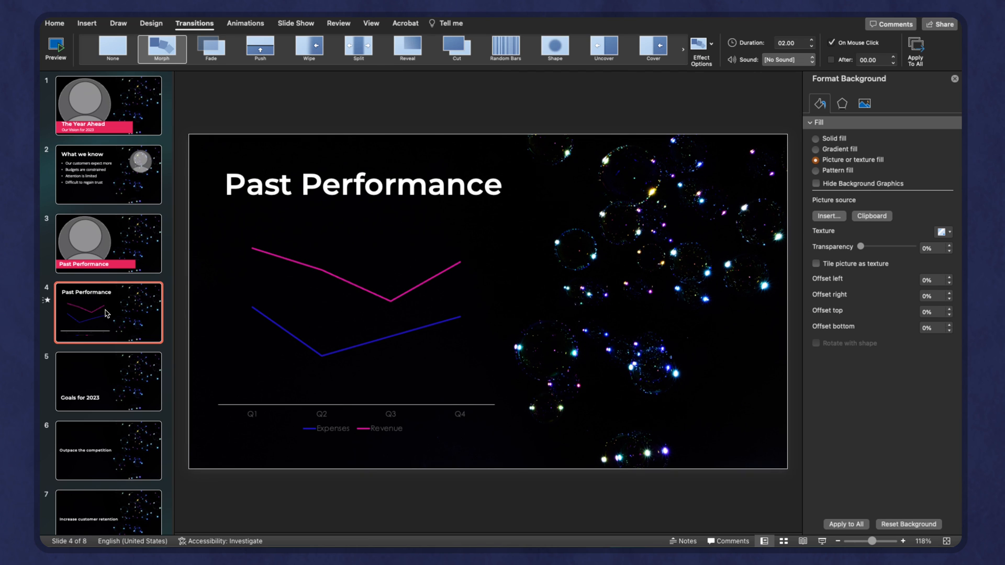
{"action": "left_click", "coordinate": [108, 244]}
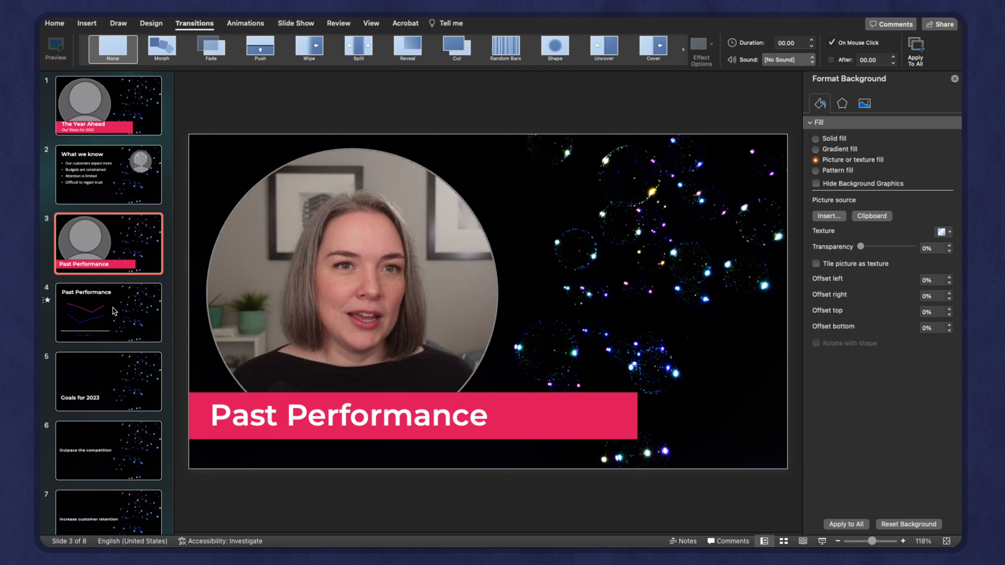
{"action": "left_click", "coordinate": [109, 312]}
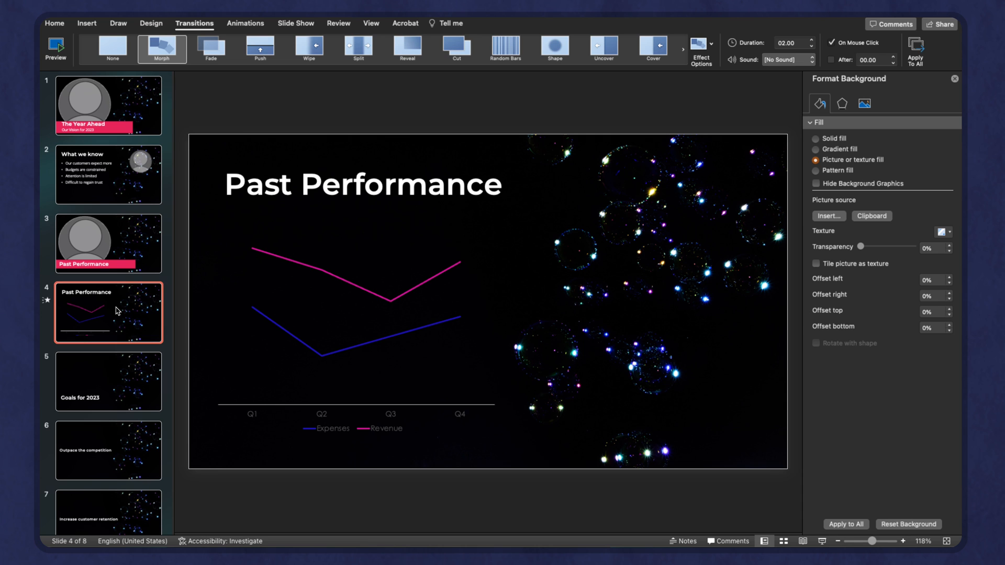
{"action": "left_click", "coordinate": [108, 243]}
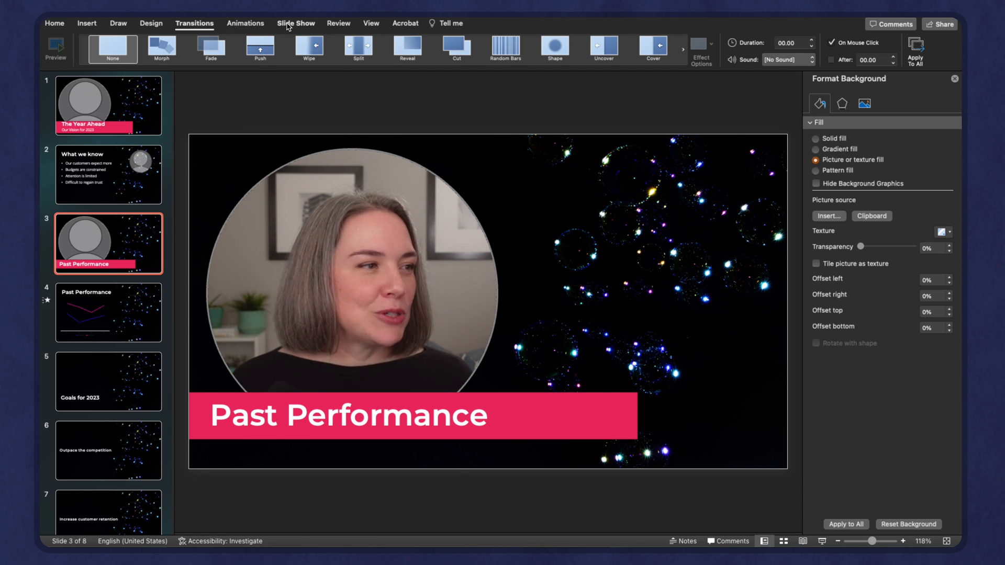
Bring up the Slide Show tab's playback options while on slide 4
{"action": "left_click", "coordinate": [295, 23]}
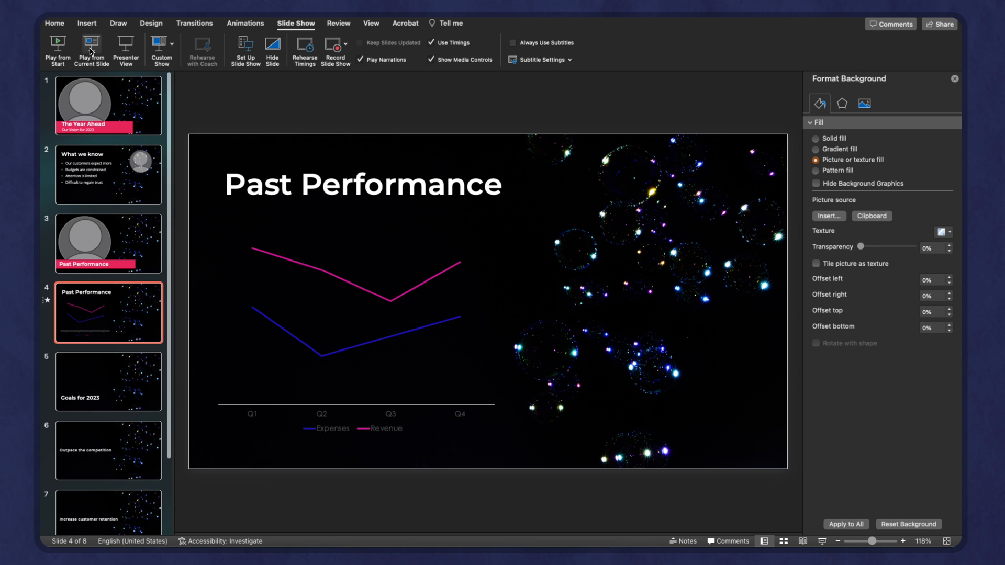